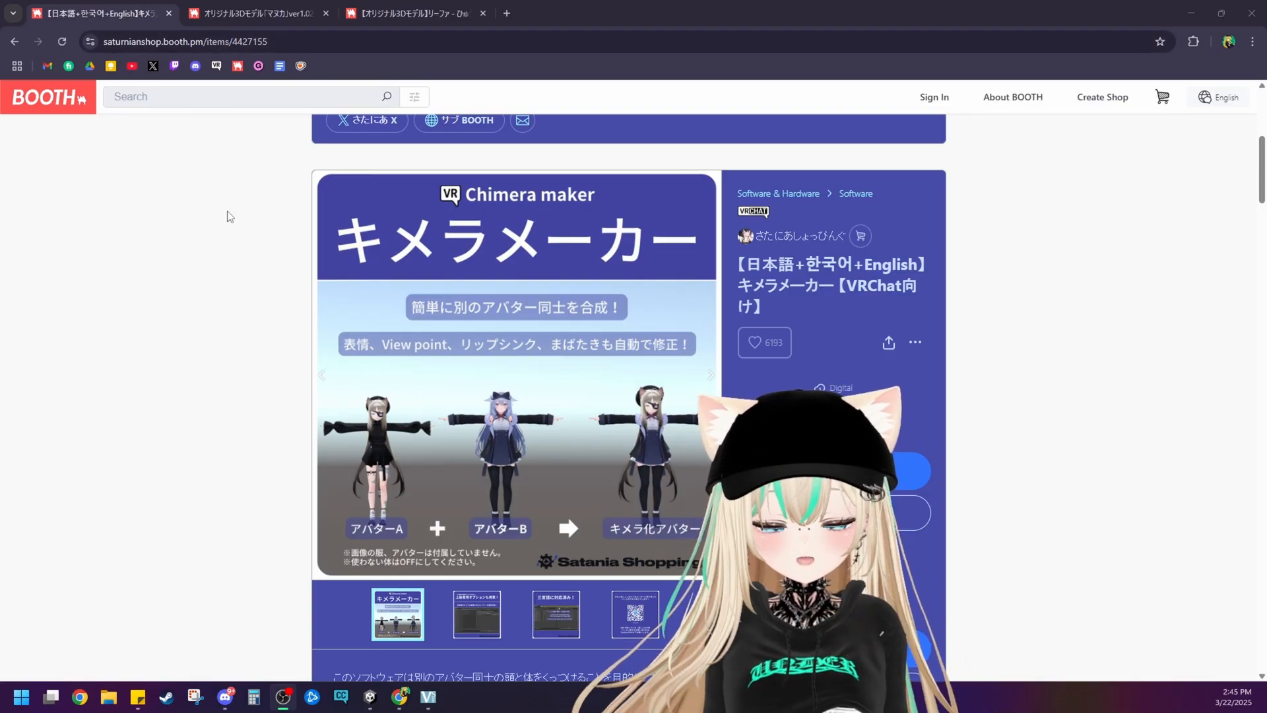
Scroll through the avatar product page on BOOTH.
{"action": "scroll", "scroll_direction": "up", "scroll_amount": 3}
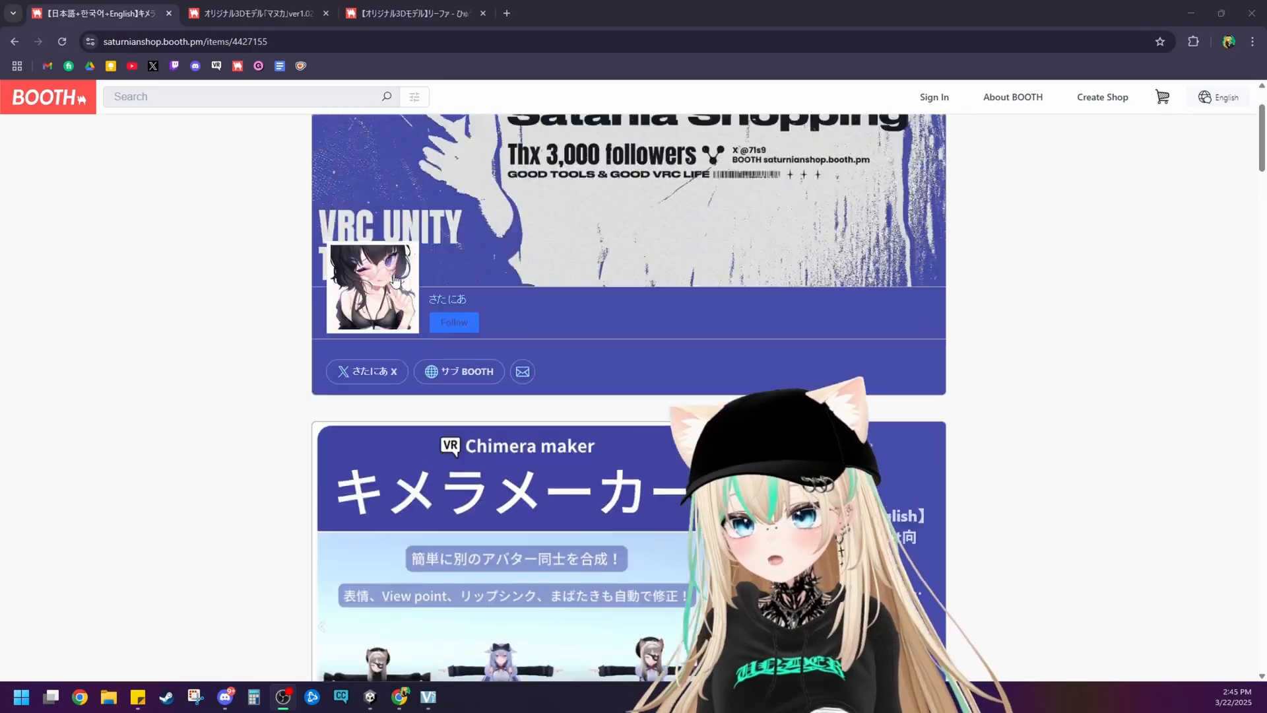
{"action": "scroll", "scroll_direction": "down", "scroll_amount": 3}
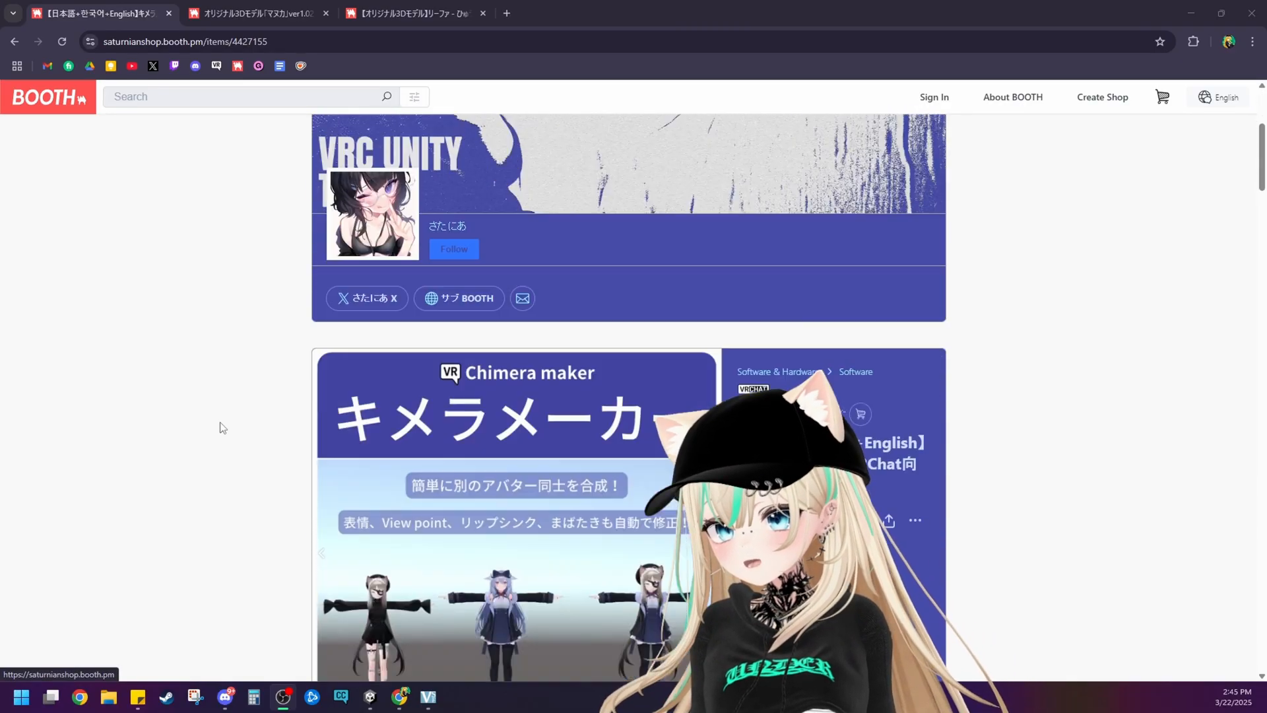
{"action": "scroll", "scroll_direction": "down", "scroll_amount": 3}
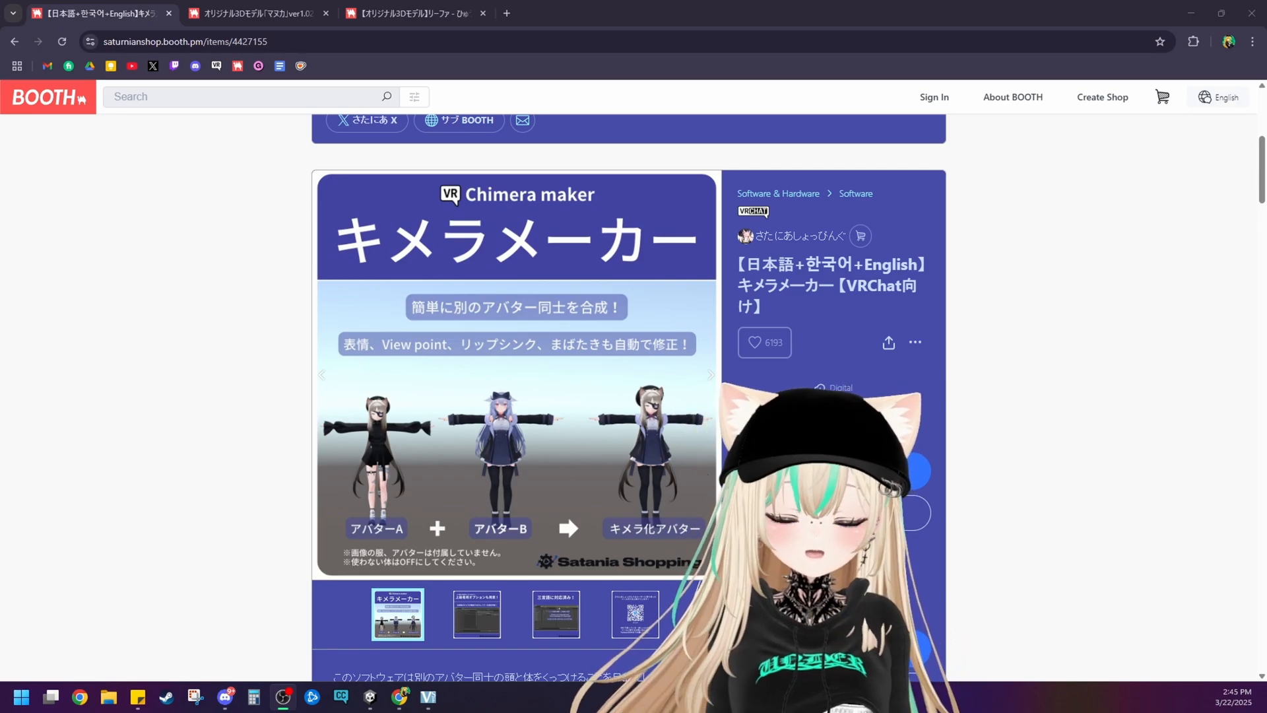
{"action": "scroll", "scroll_direction": "down", "scroll_amount": 3}
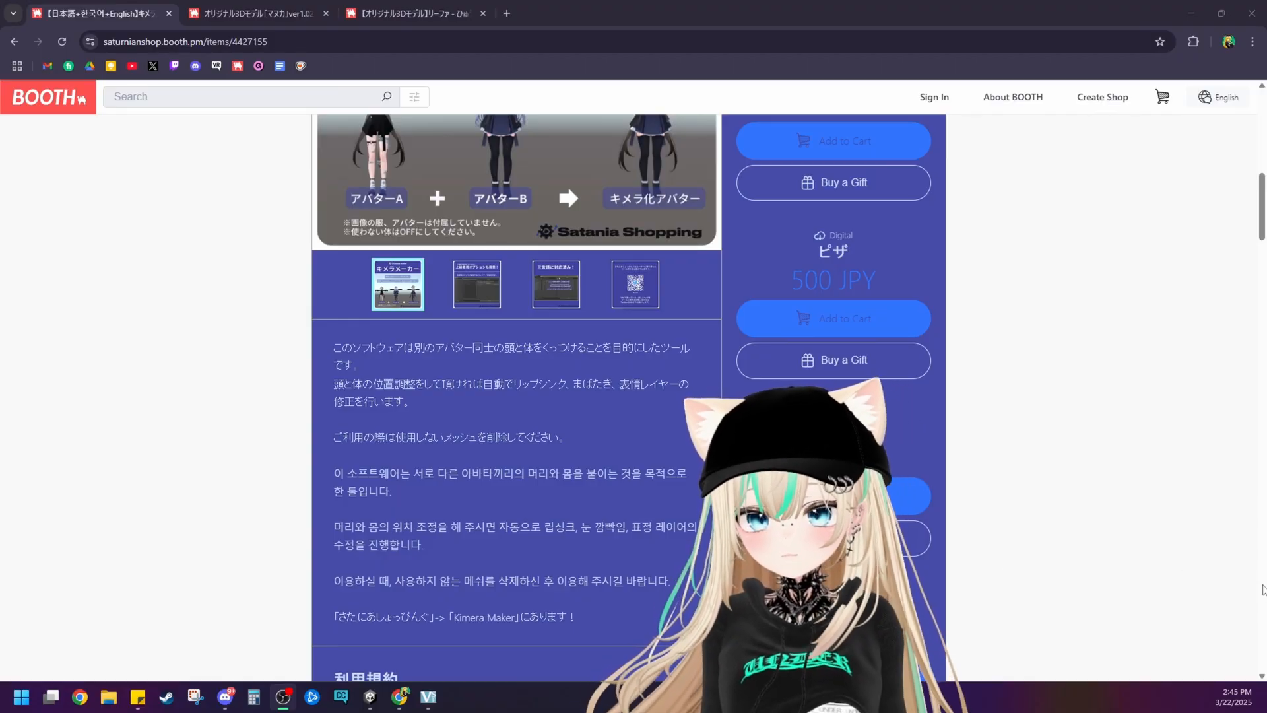
{"action": "scroll", "scroll_direction": "up", "scroll_amount": 3}
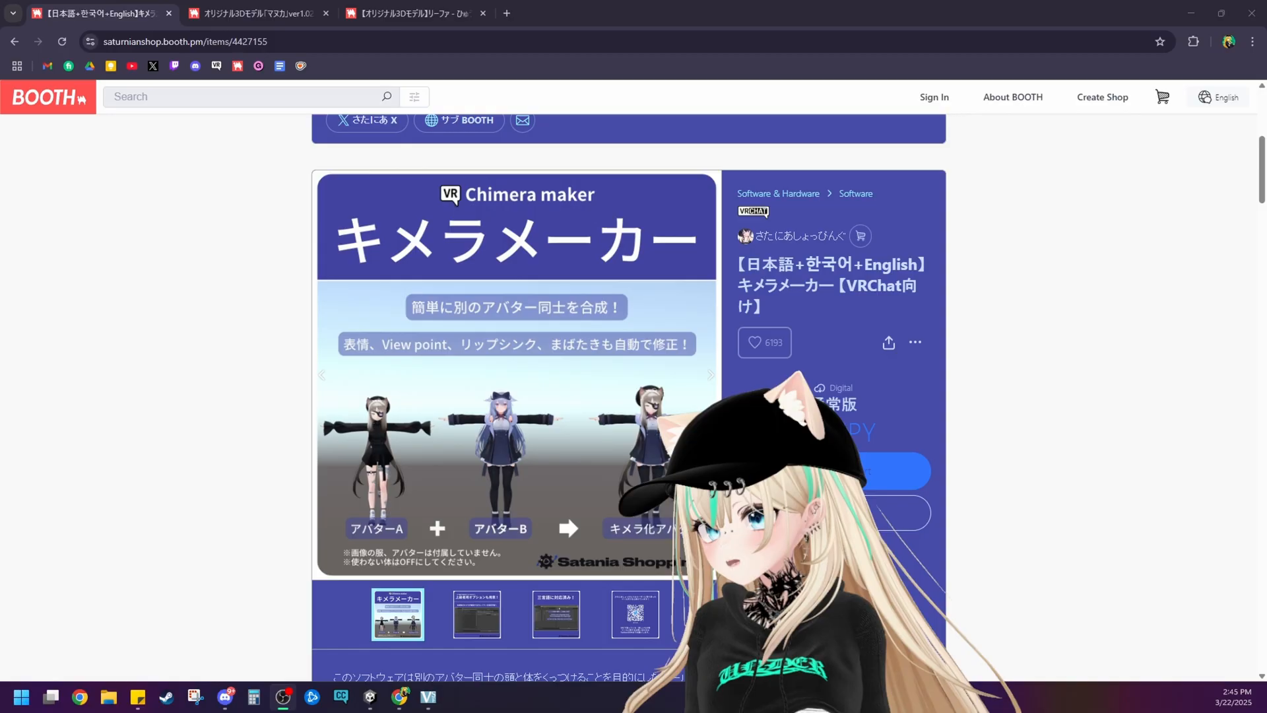
{"action": "mouse_move", "coordinate": [608, 441]}
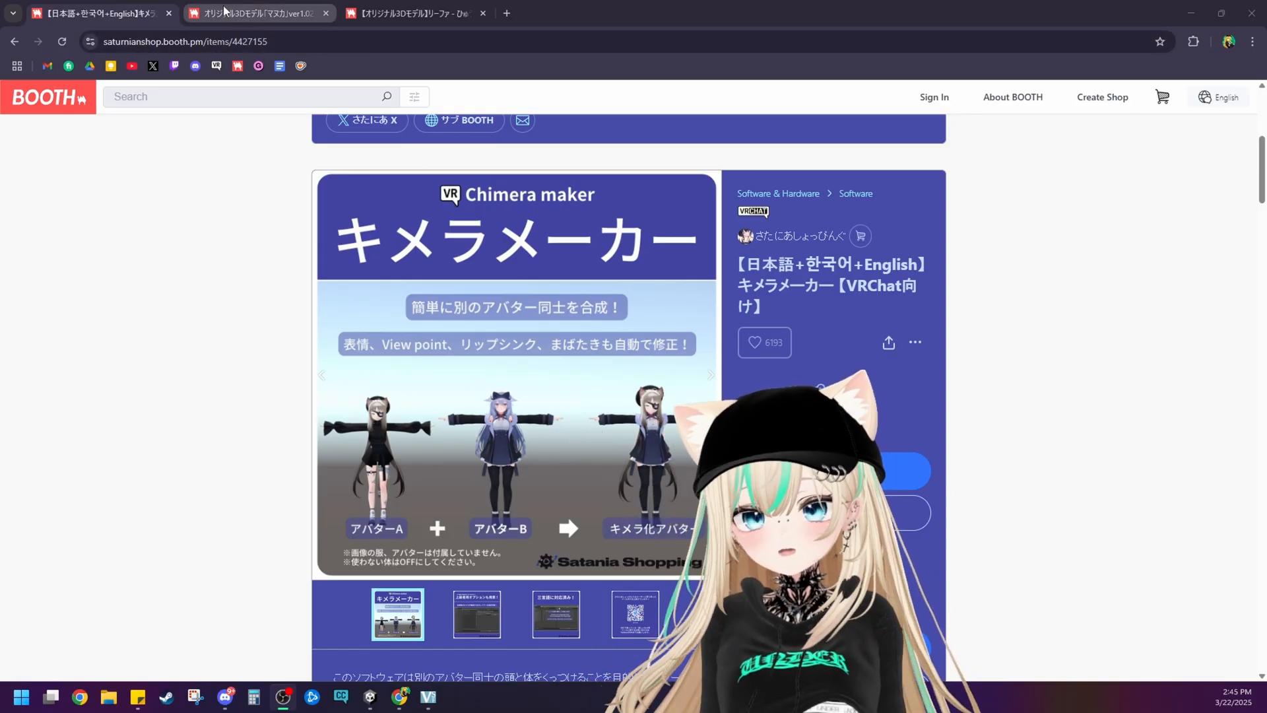
{"action": "mouse_move", "coordinate": [257, 13]}
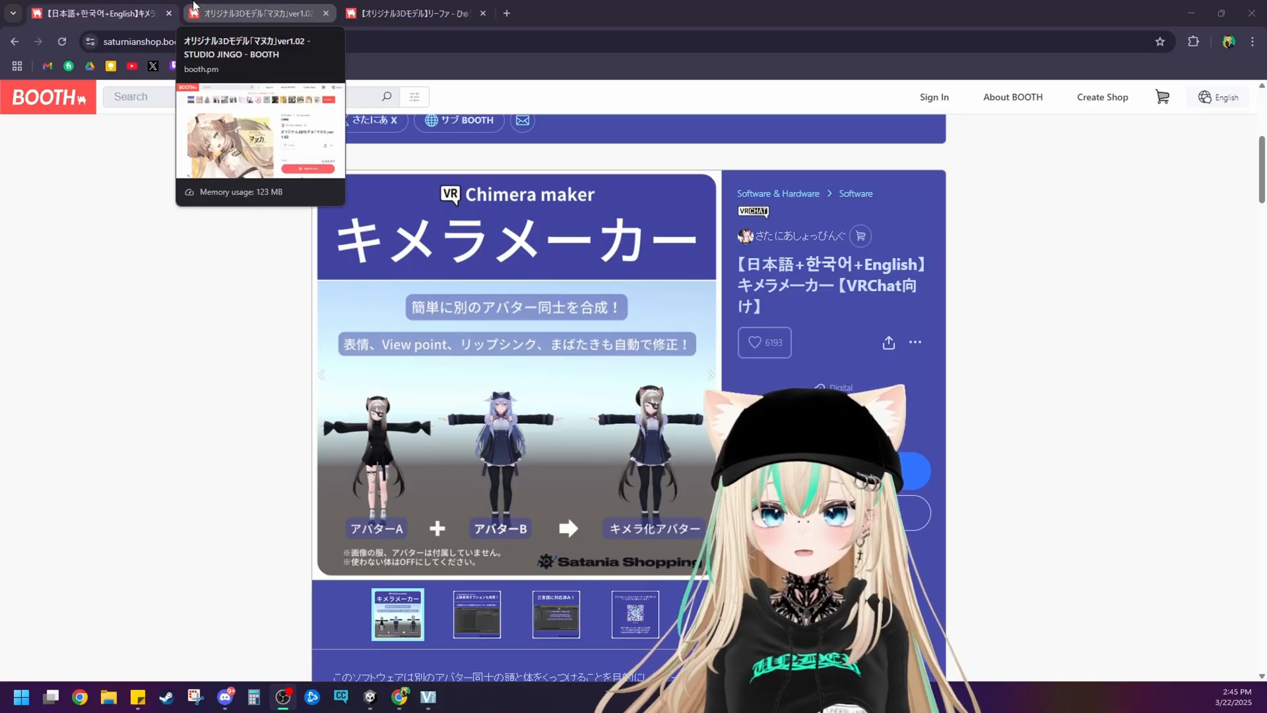
Compare the Manuka and Leefa product pages, ending back on the Manuka page.
{"action": "left_click", "coordinate": [255, 13]}
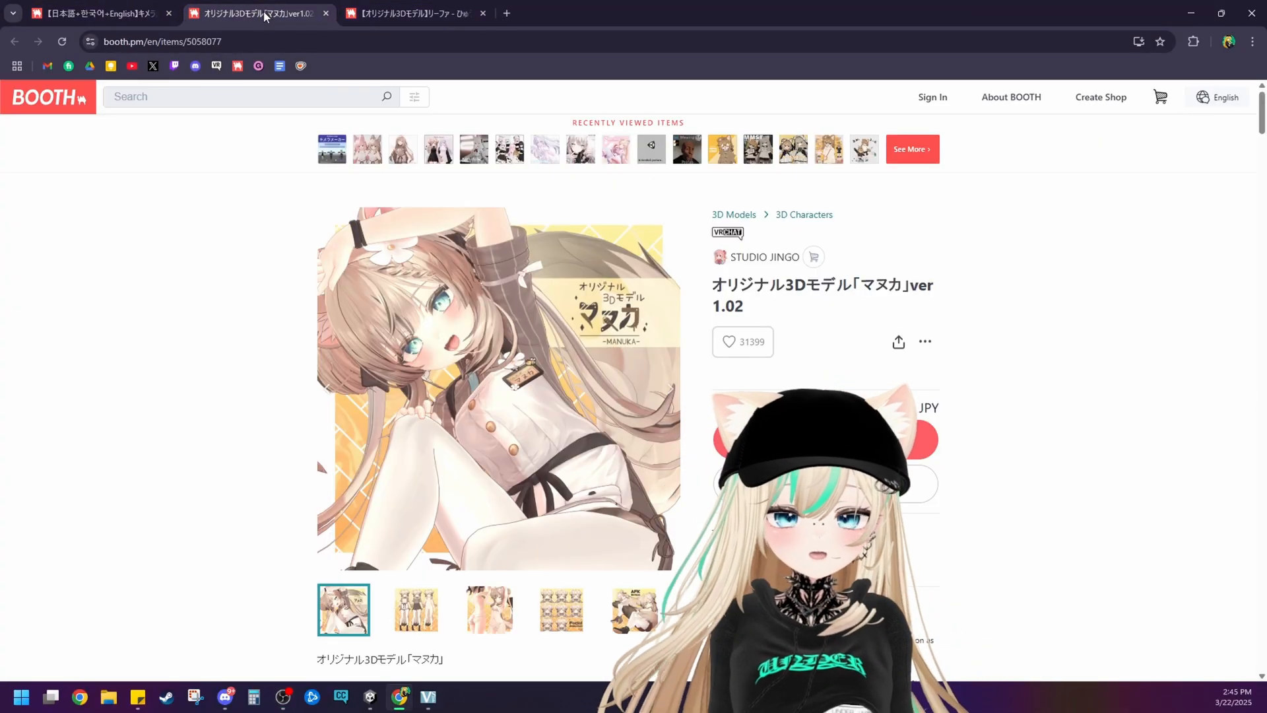
{"action": "left_click", "coordinate": [412, 13]}
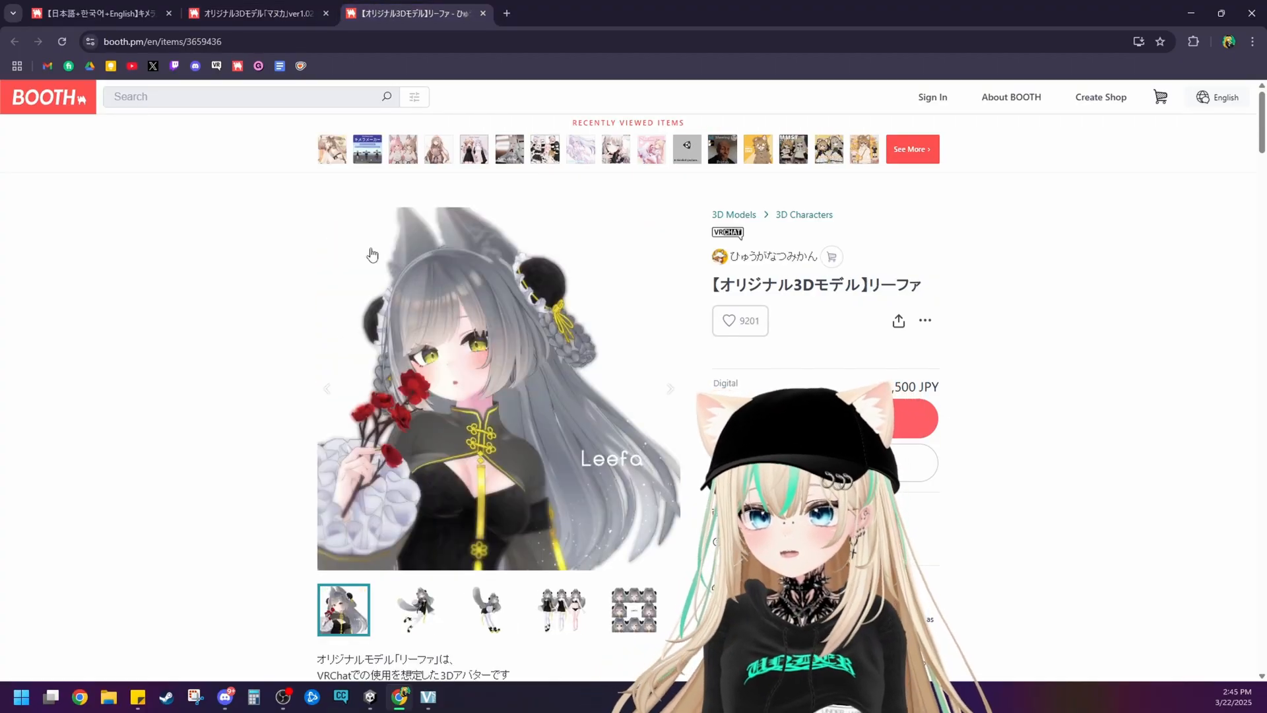
{"action": "mouse_move", "coordinate": [464, 462]}
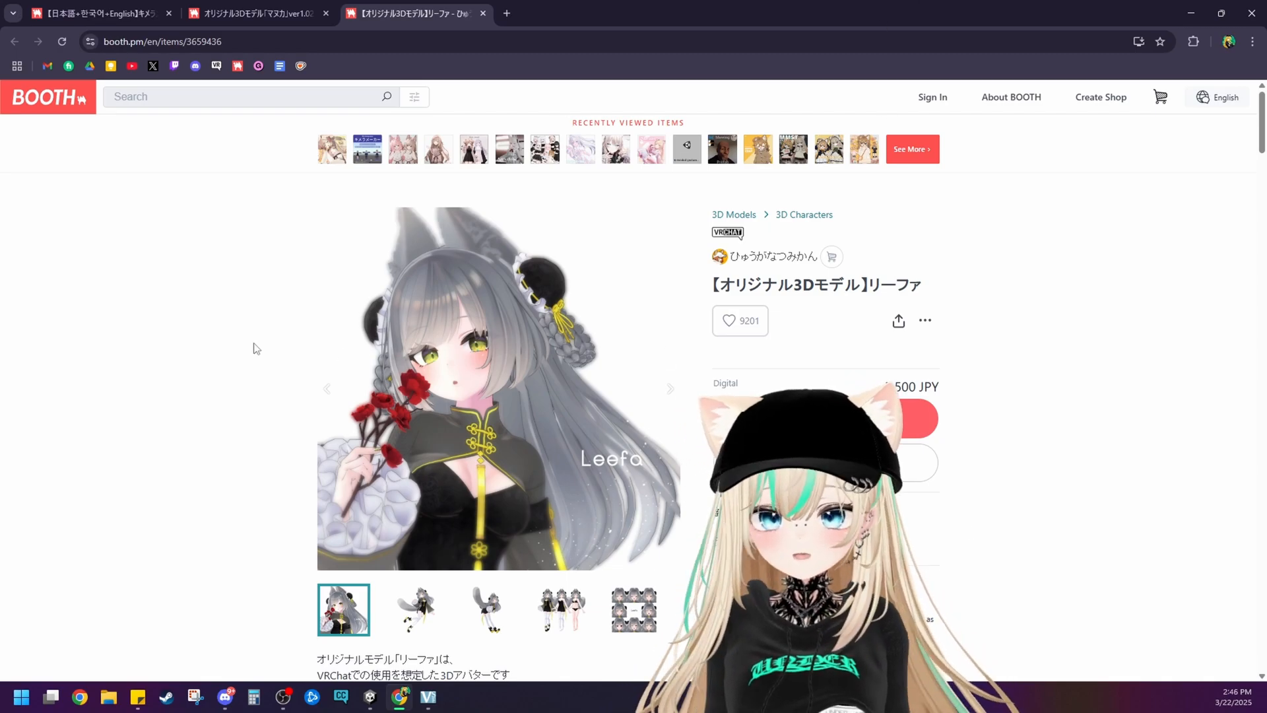
{"action": "mouse_move", "coordinate": [216, 350]}
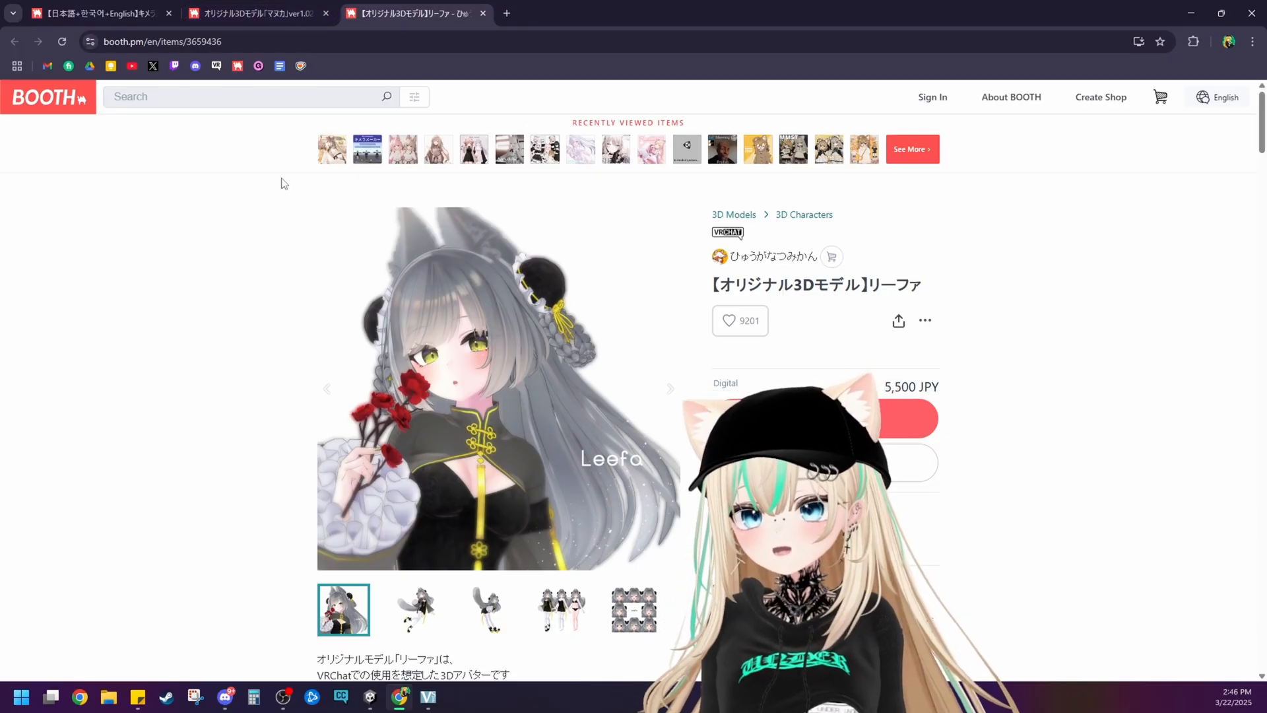
{"action": "left_click", "coordinate": [255, 13]}
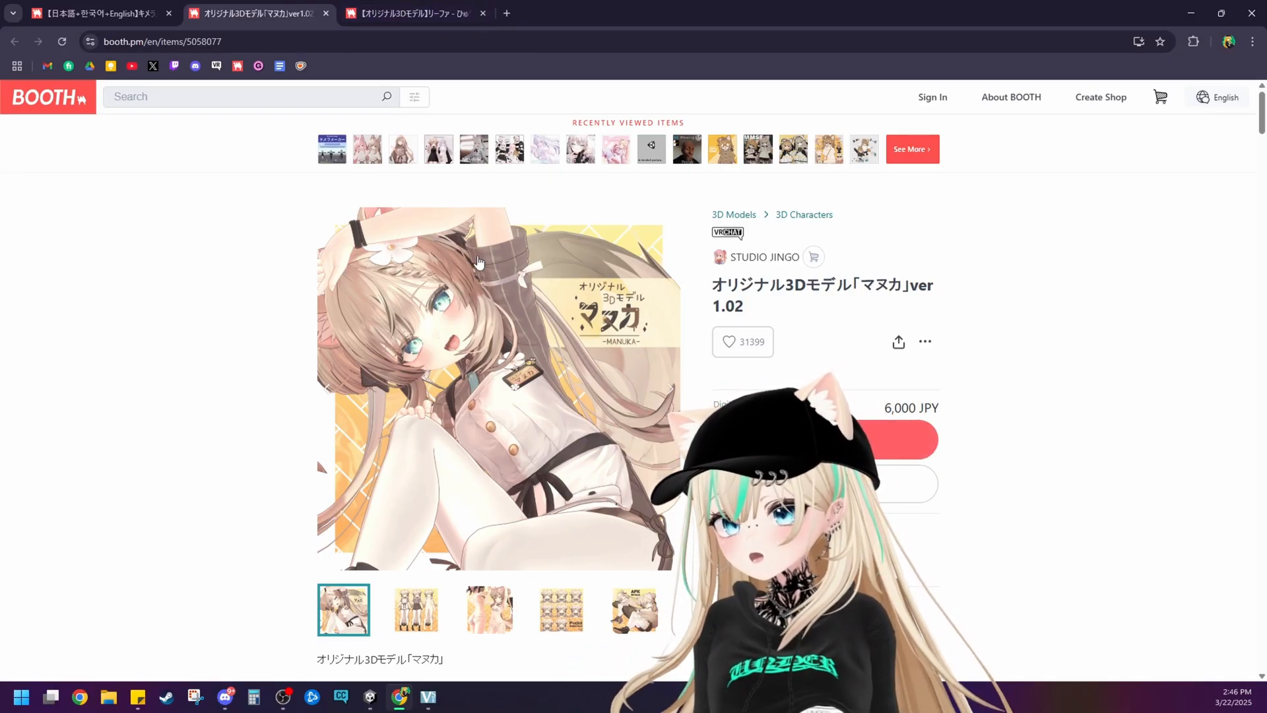
{"action": "left_click", "coordinate": [410, 13]}
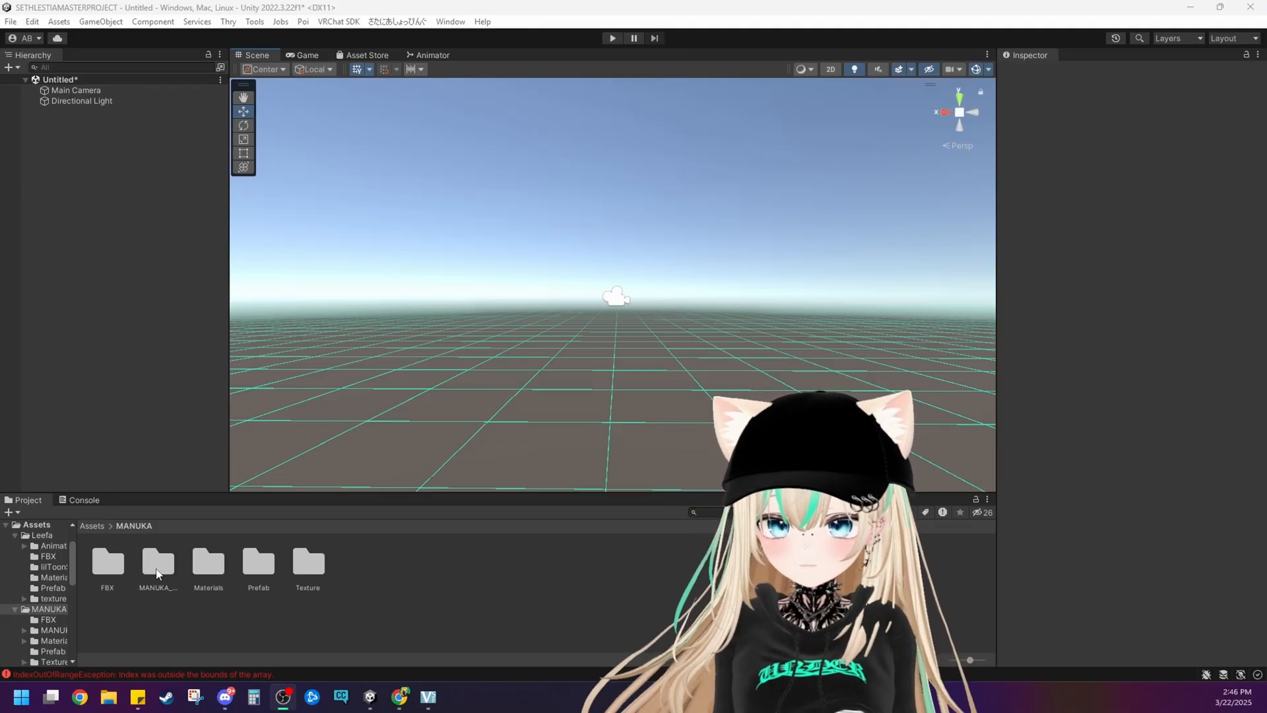
Place the MANUKA_lilToon prefab from MANUKA > Prefab into the scene at the origin.
{"action": "double_click", "coordinate": [157, 561]}
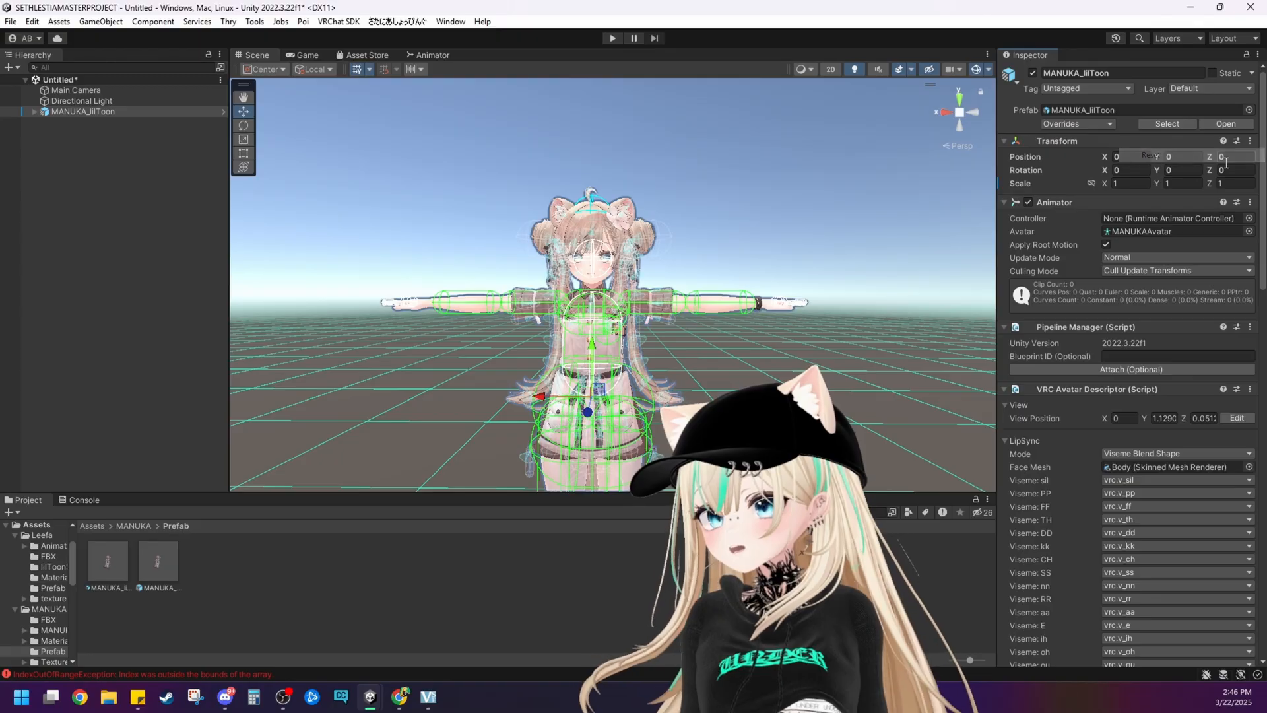
{"action": "scroll", "scroll_direction": "down", "scroll_amount": 3}
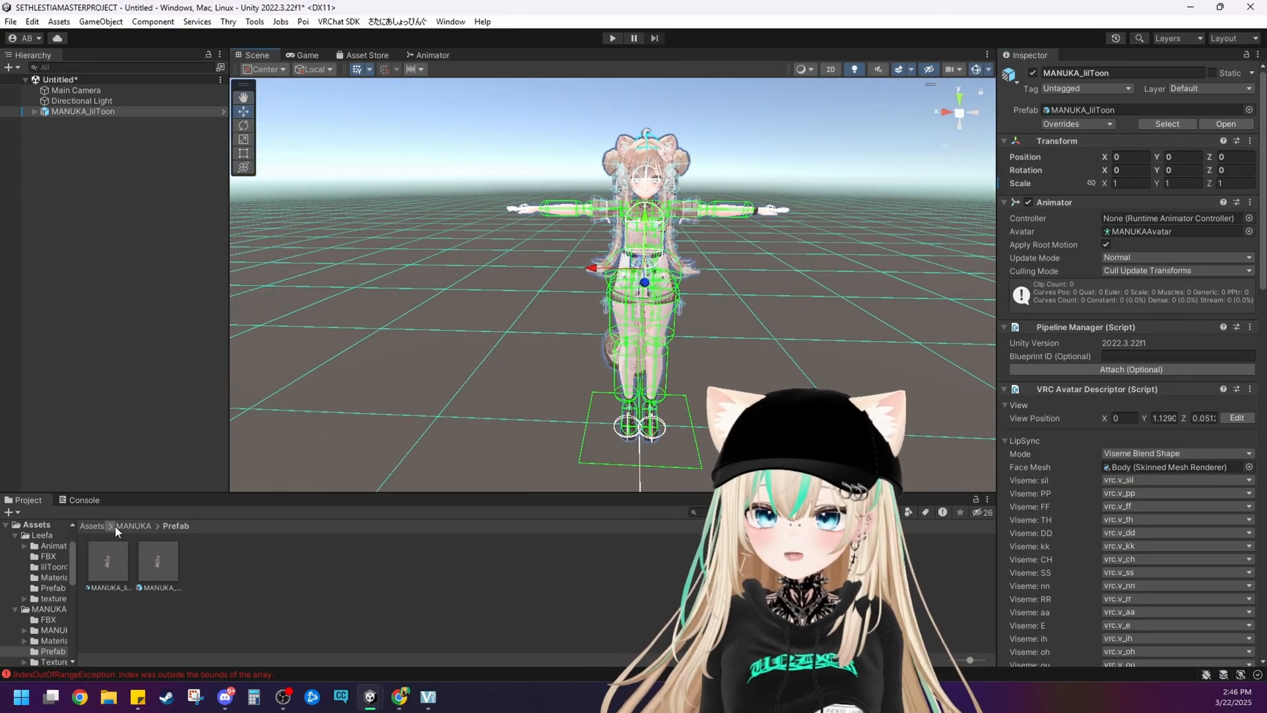
{"action": "left_click", "coordinate": [91, 526]}
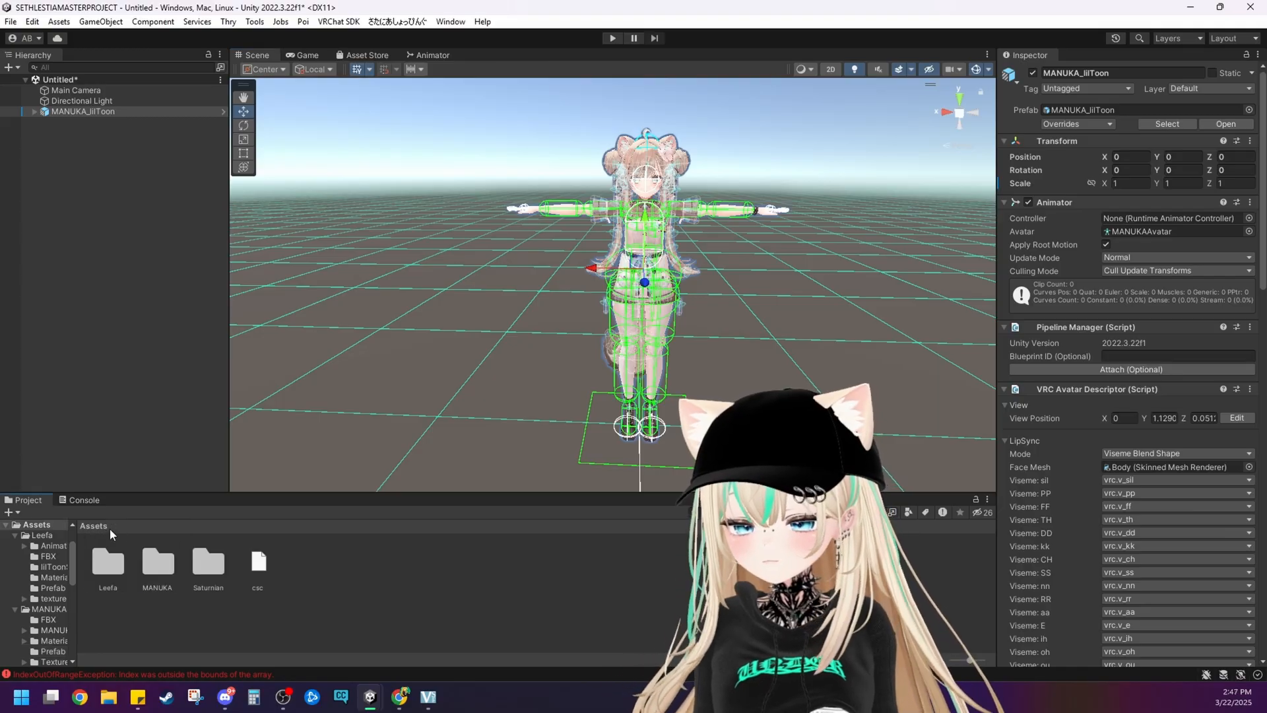
Add the prefab from Leefa > Prefab to the scene and expand MANUKA_lilToon.
{"action": "double_click", "coordinate": [107, 563]}
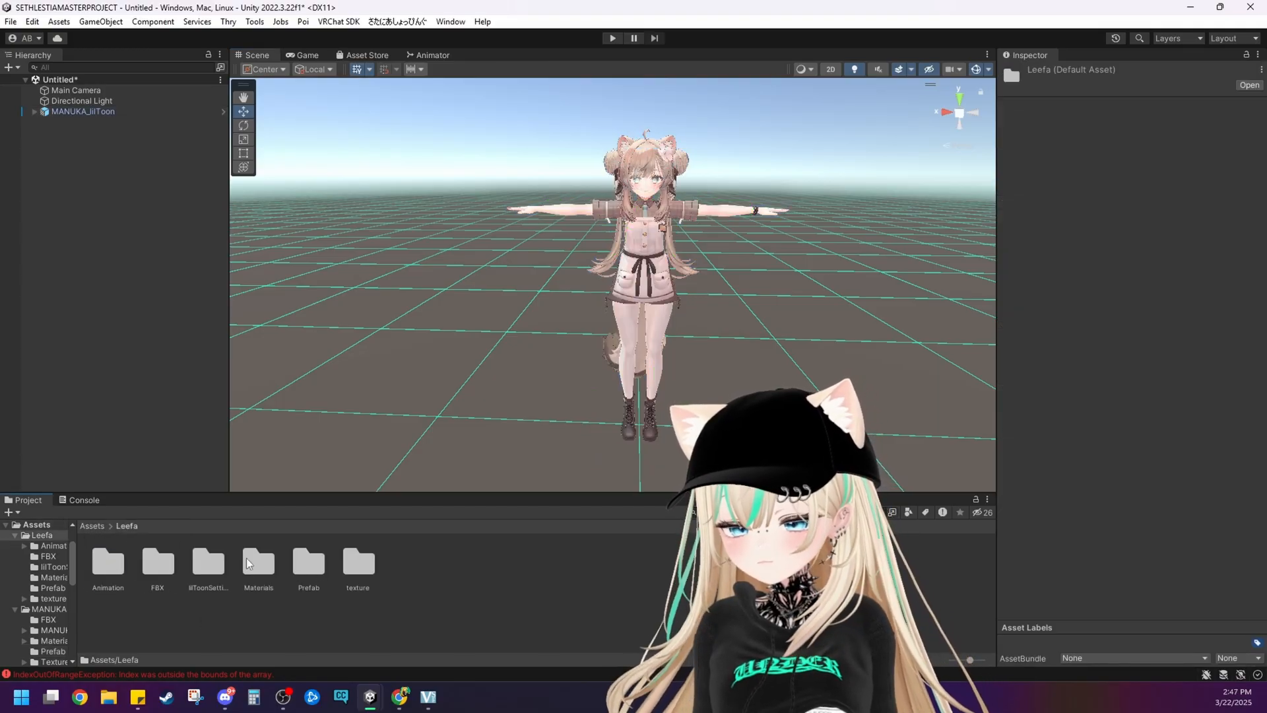
{"action": "double_click", "coordinate": [309, 562]}
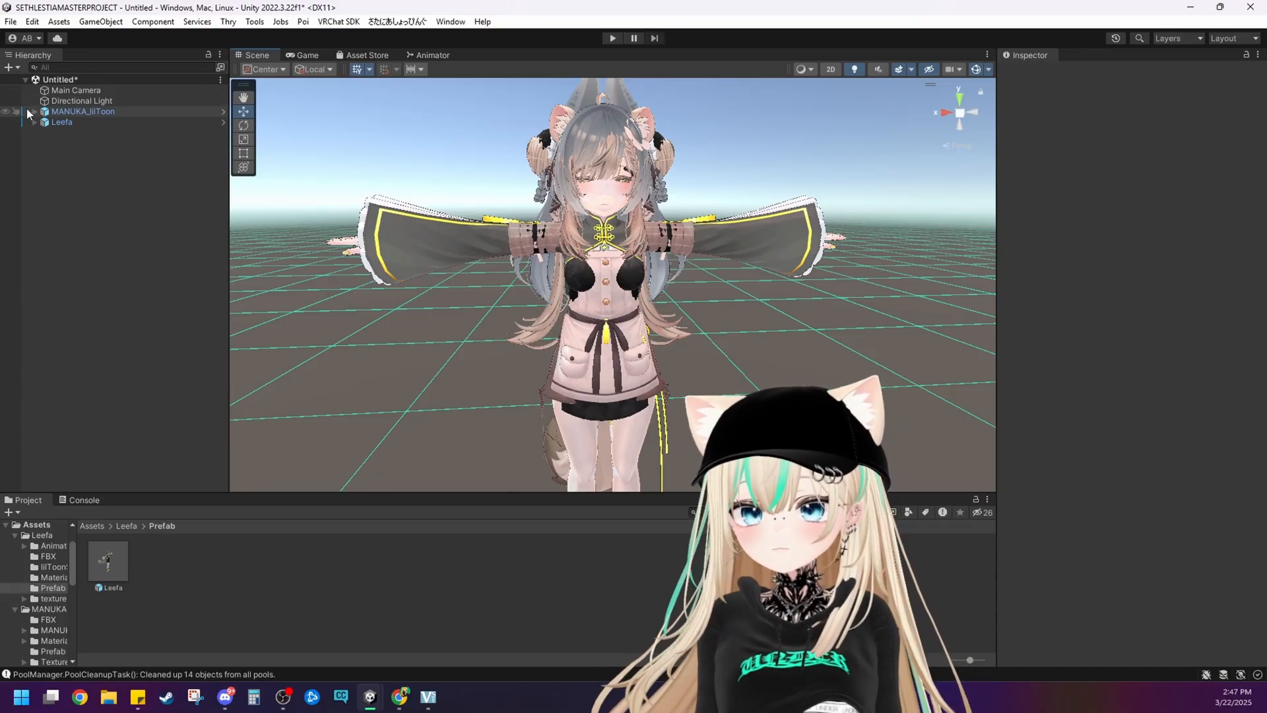
{"action": "left_click", "coordinate": [83, 111]}
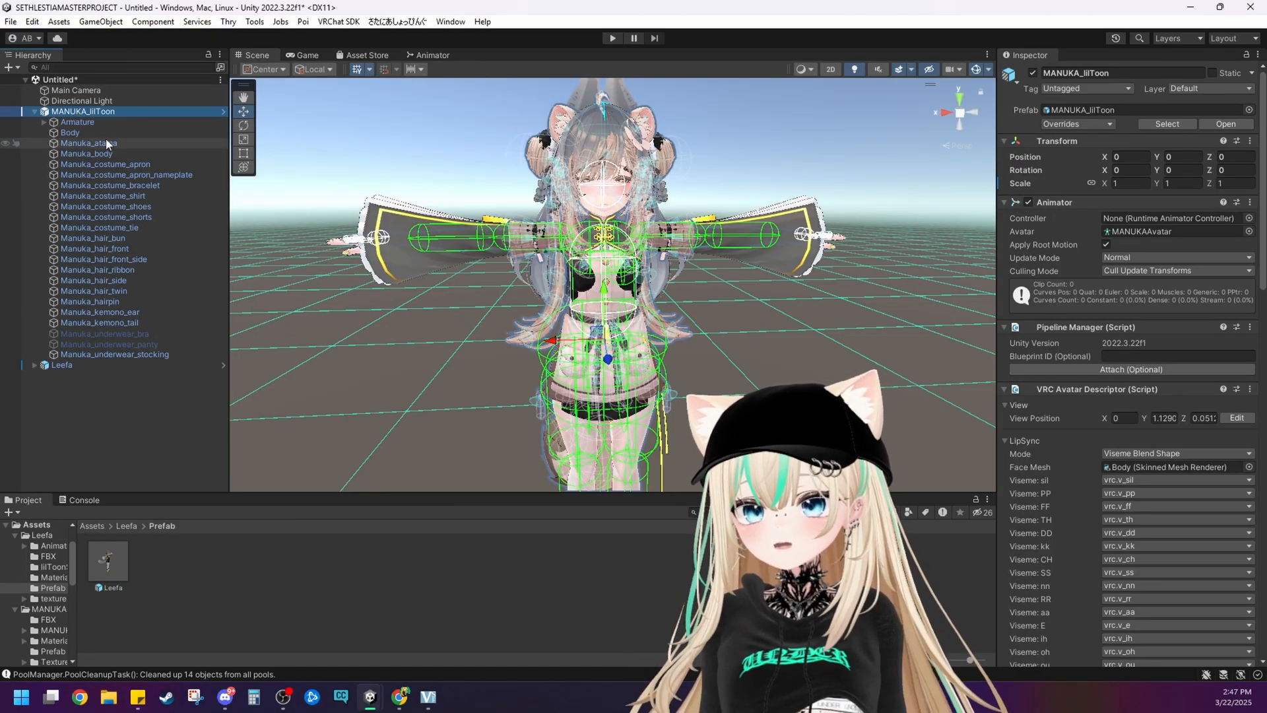
Delete Manuka's Body face mesh and expand Leefa's parts in the Hierarchy.
{"action": "left_click", "coordinate": [70, 132]}
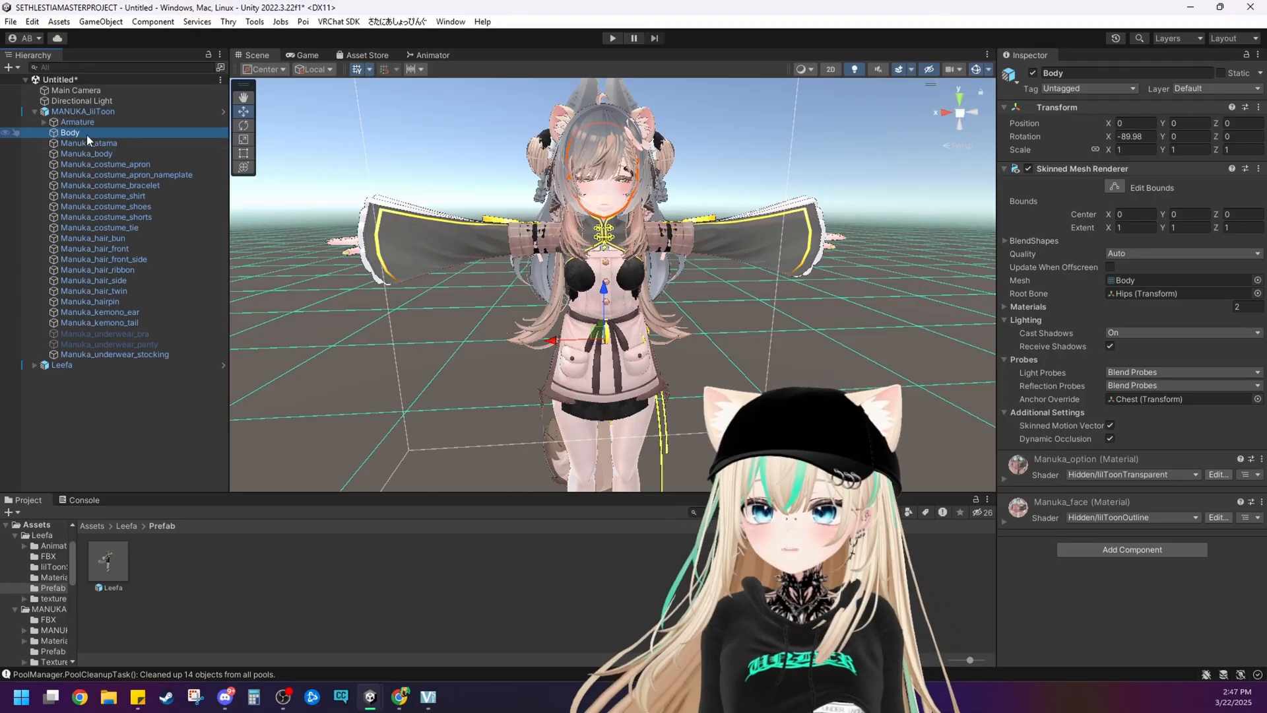
{"action": "right_click", "coordinate": [68, 132]}
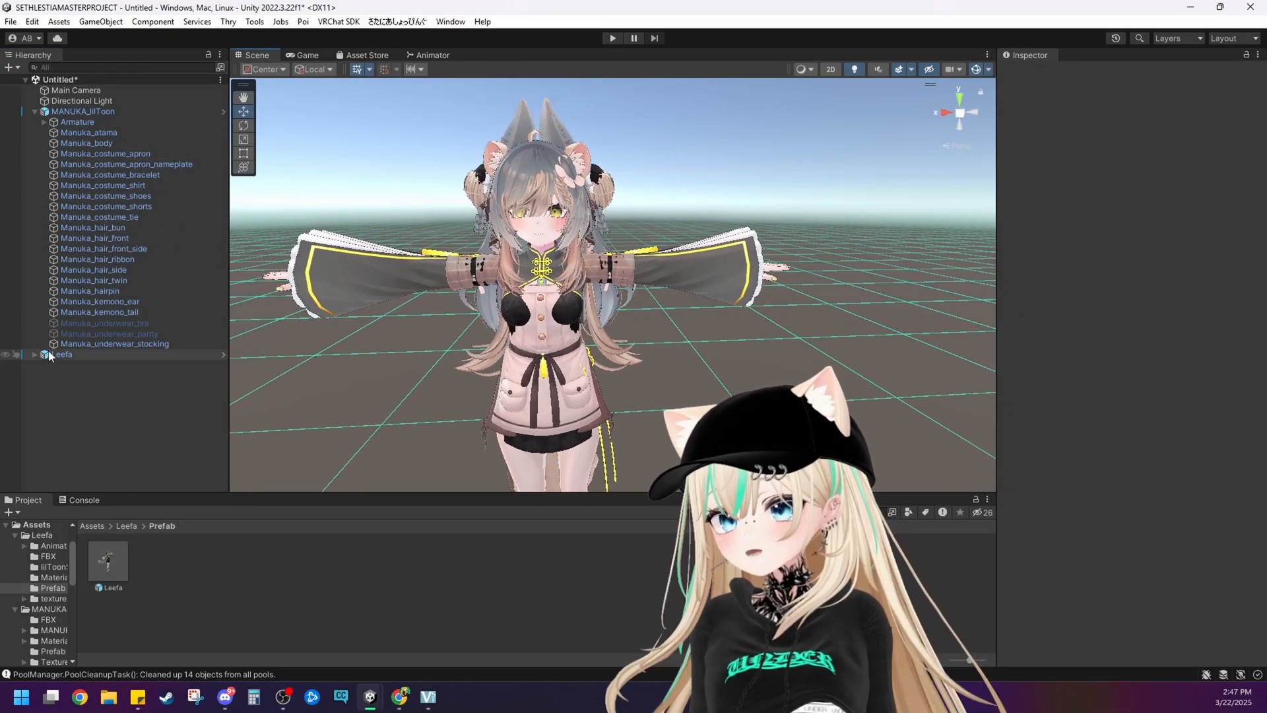
{"action": "left_click", "coordinate": [63, 354]}
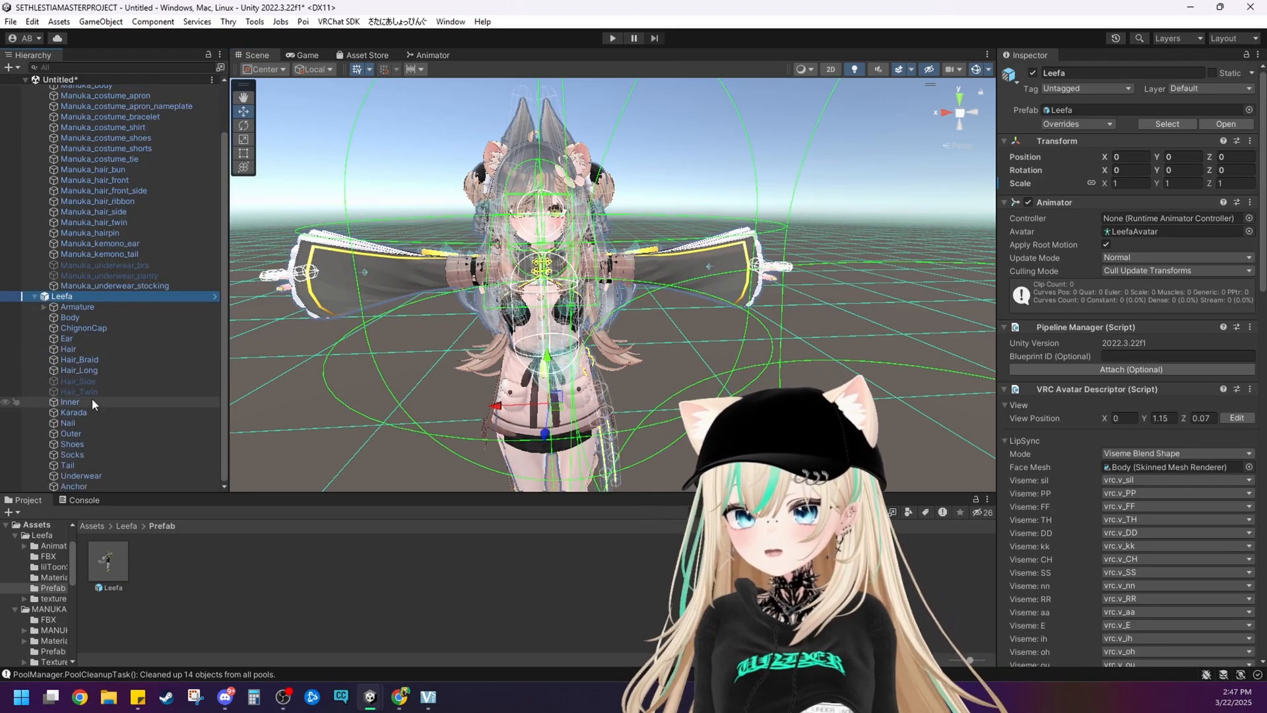
Delete Leefa's Karada mesh, then her Outer, Shoes, Socks and Tail parts.
{"action": "left_click", "coordinate": [73, 412]}
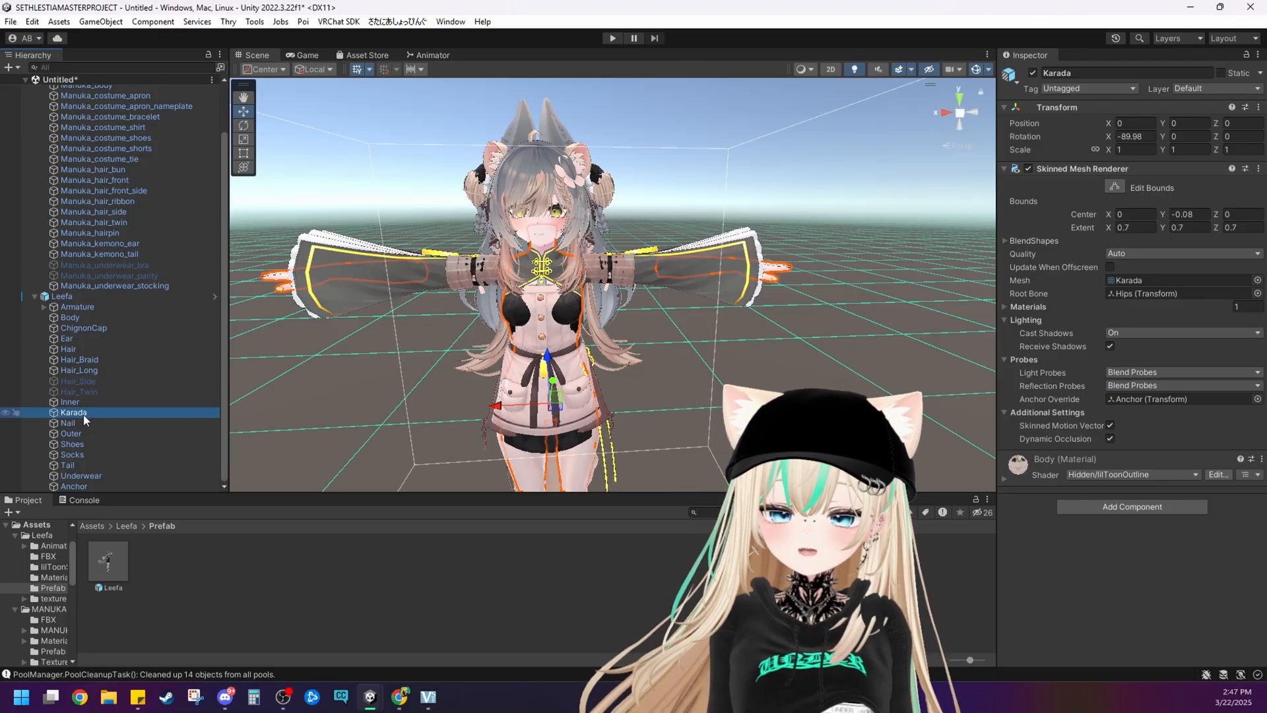
{"action": "right_click", "coordinate": [72, 411]}
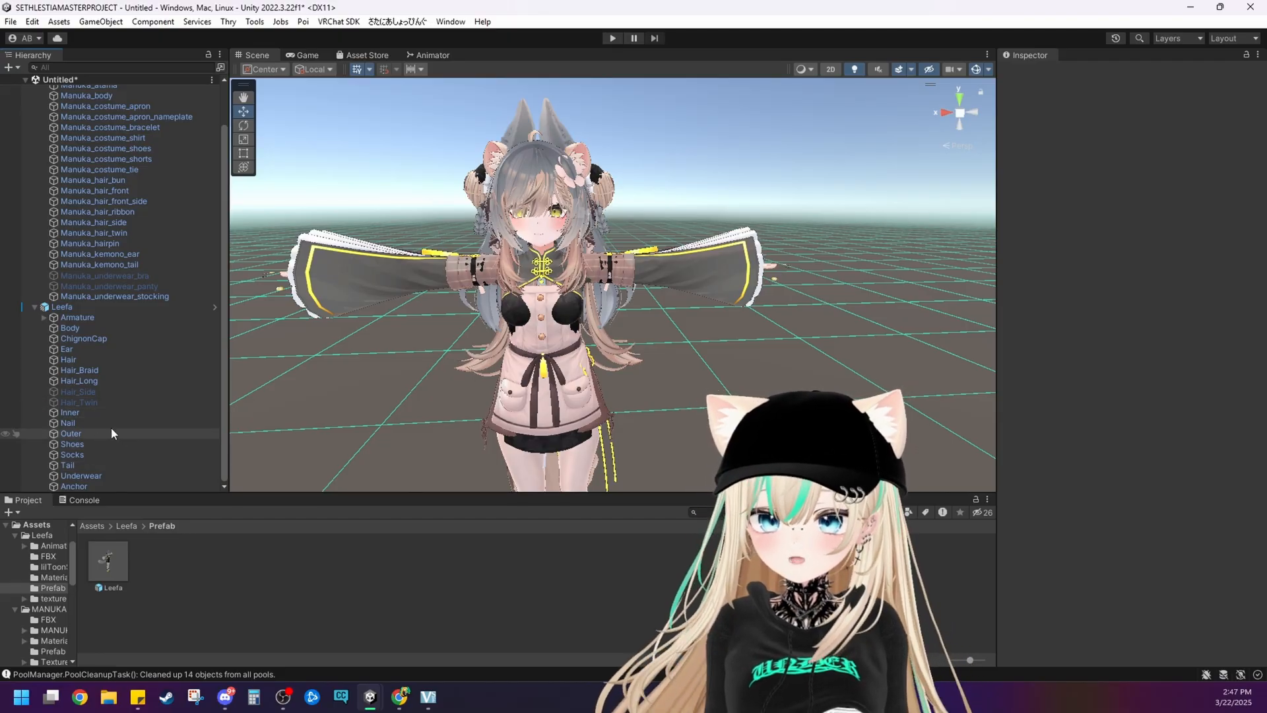
{"action": "mouse_move", "coordinate": [373, 375]}
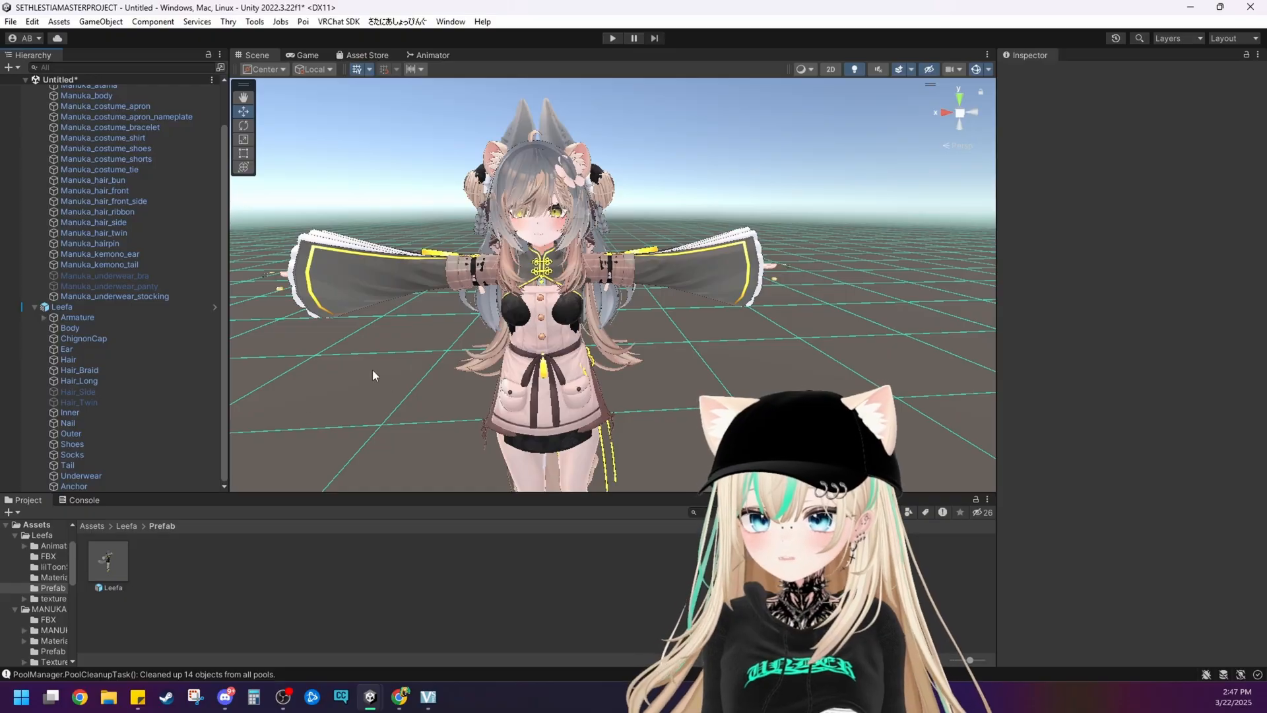
{"action": "left_click", "coordinate": [70, 433]}
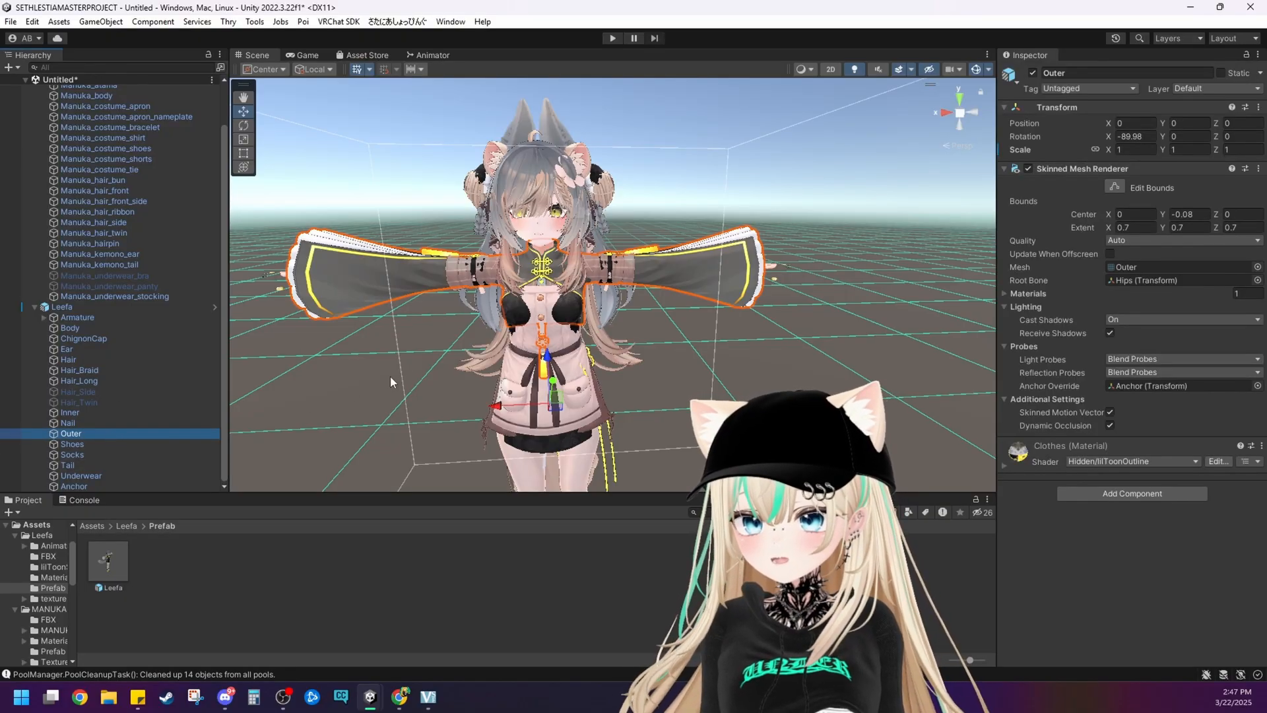
{"action": "left_click", "coordinate": [72, 444]}
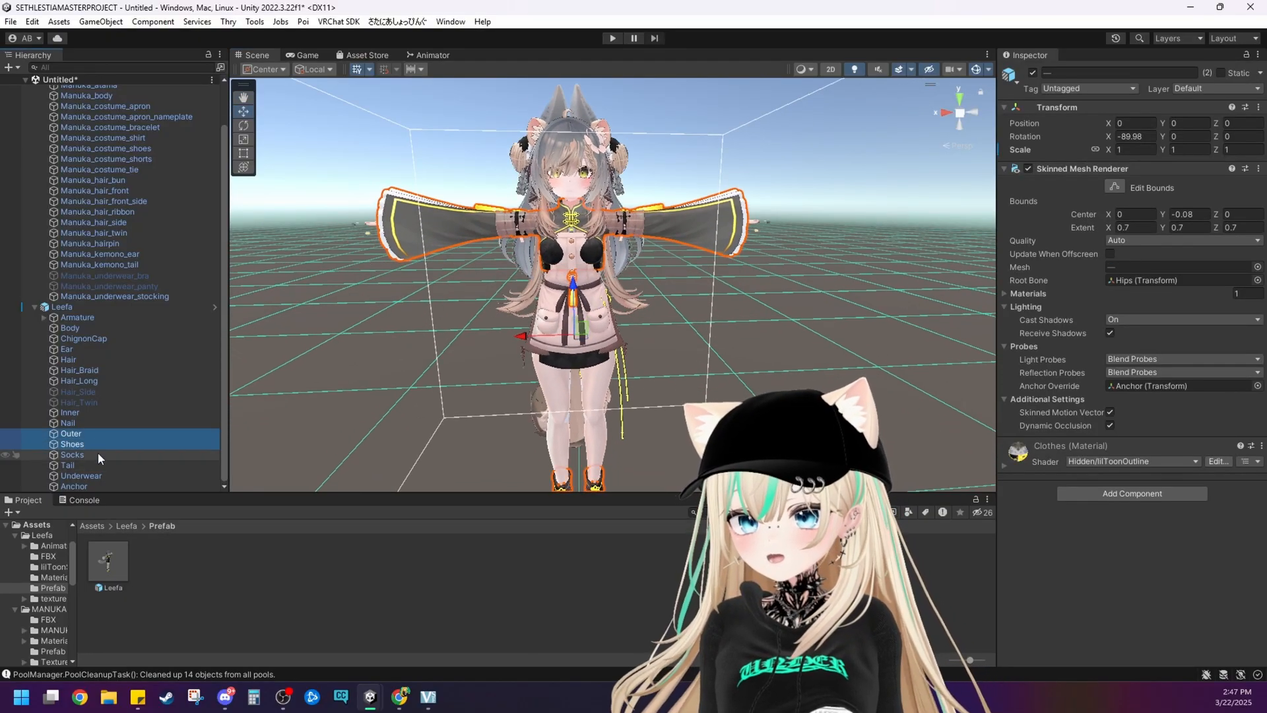
{"action": "left_click", "coordinate": [71, 454]}
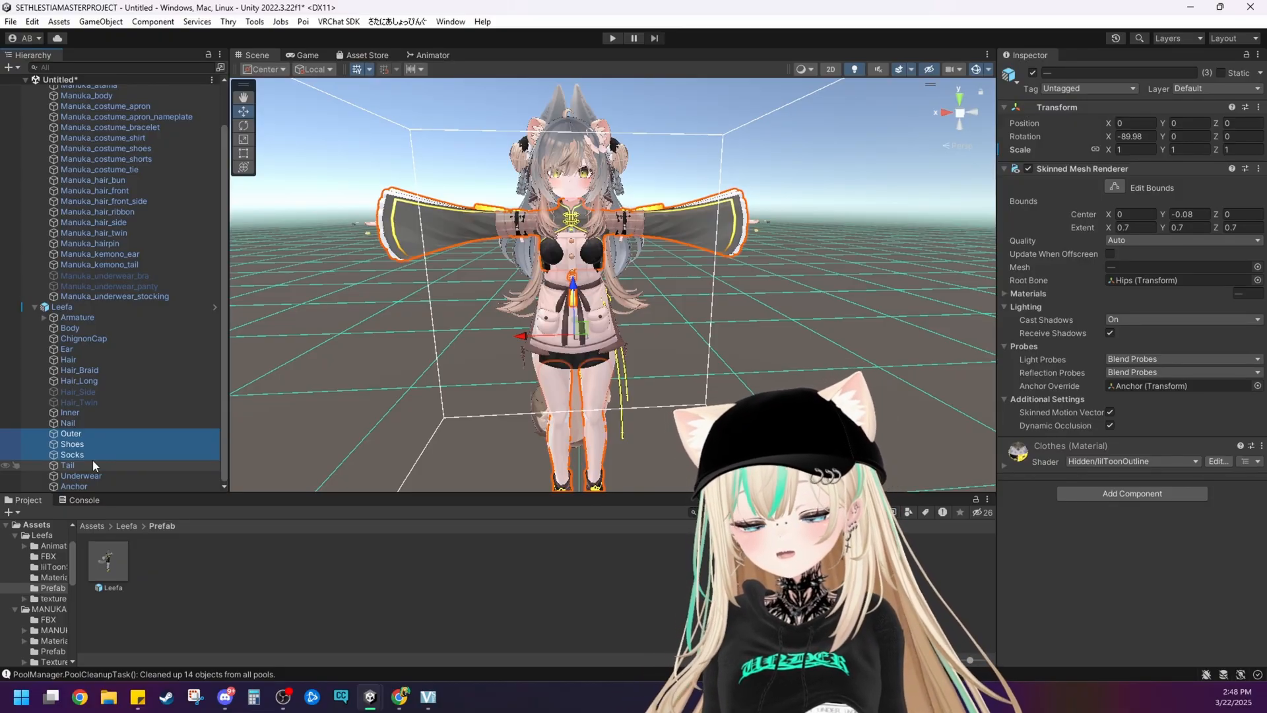
{"action": "scroll", "scroll_direction": "up", "scroll_amount": 3}
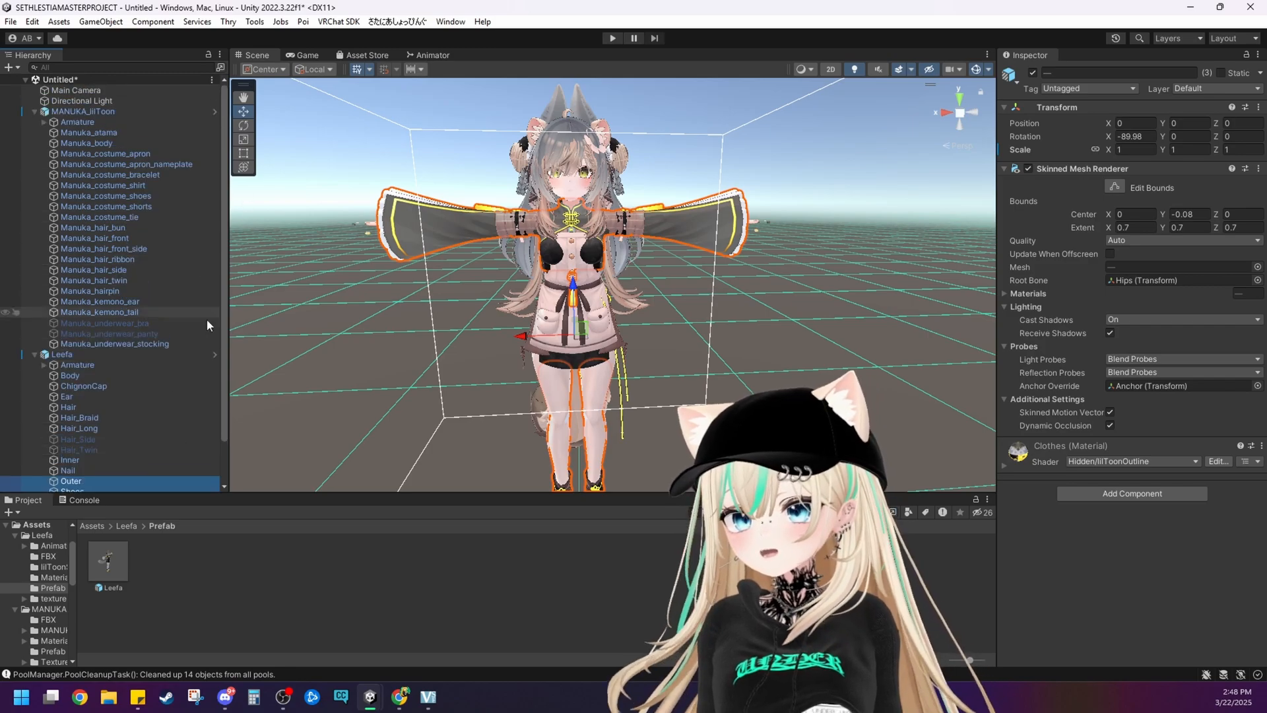
{"action": "right_click", "coordinate": [105, 481]}
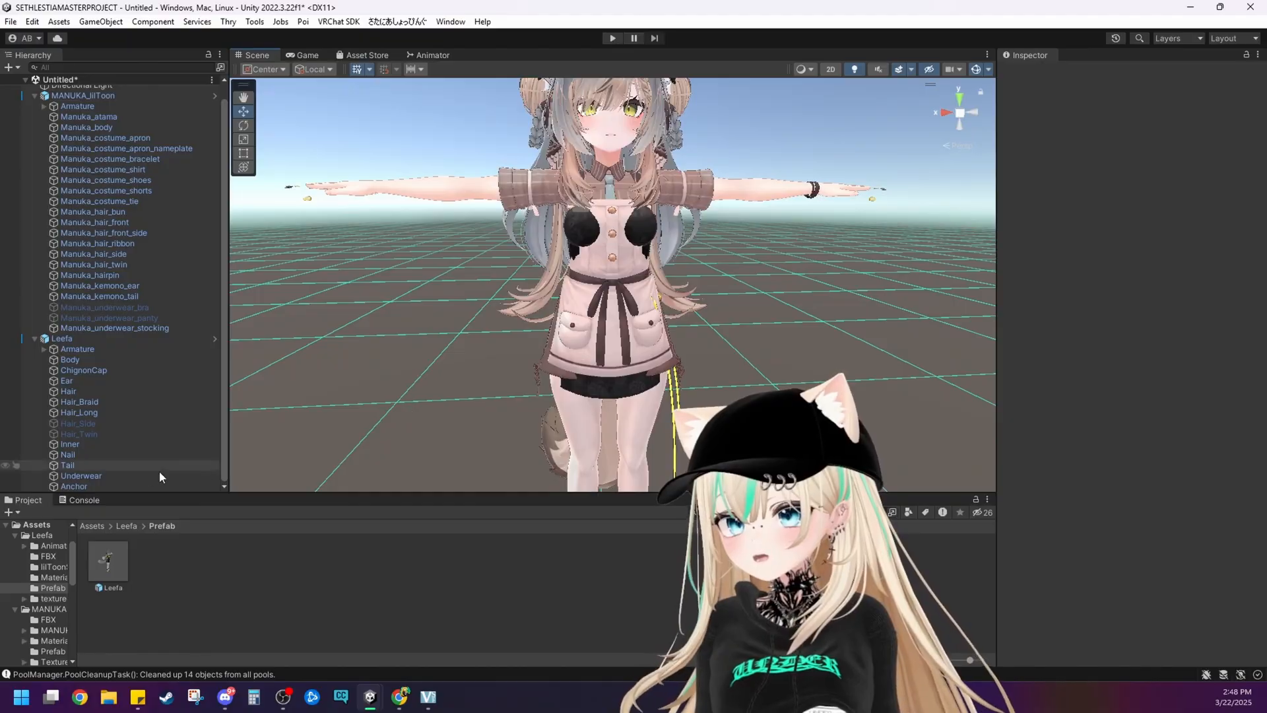
{"action": "left_click", "coordinate": [70, 443]}
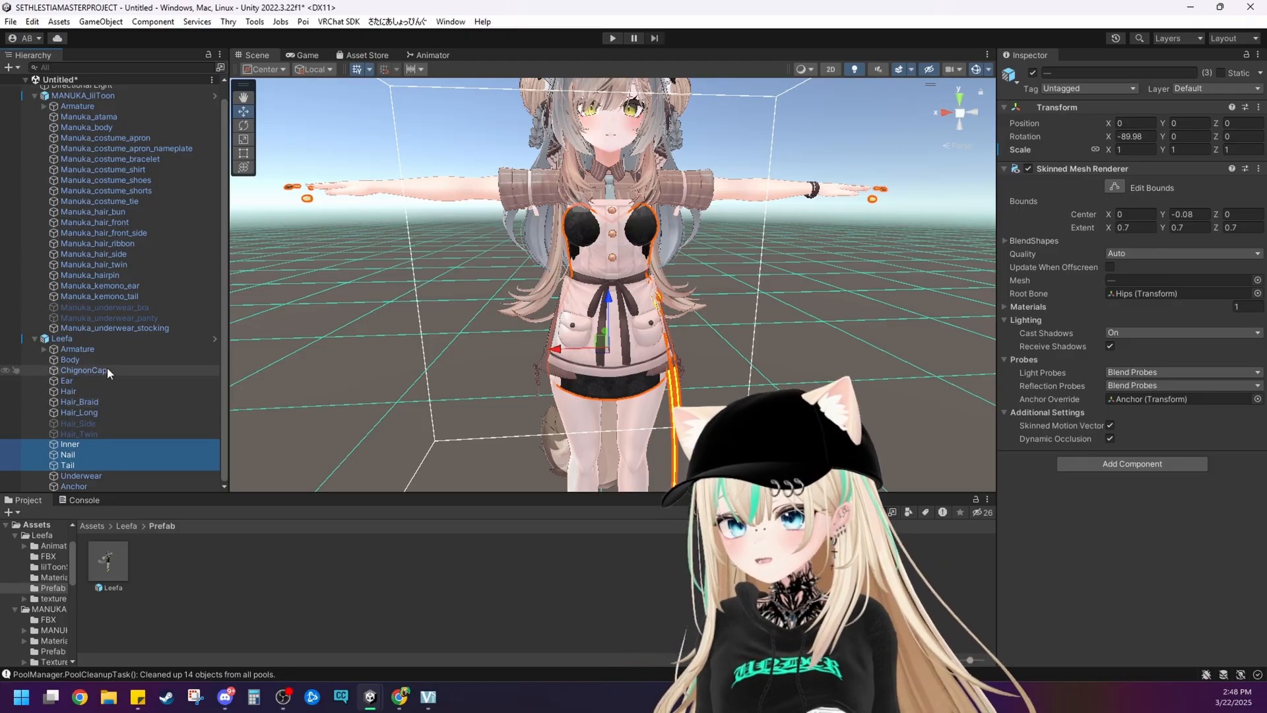
{"action": "mouse_move", "coordinate": [172, 464]}
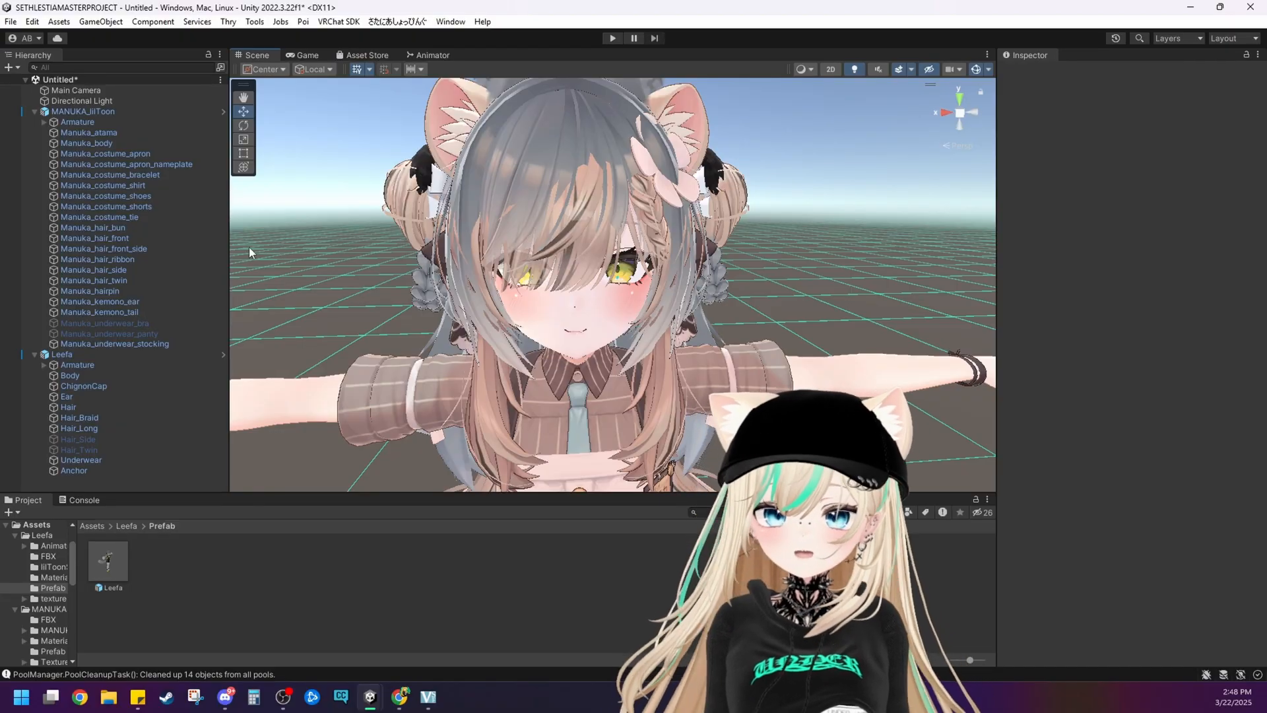
{"action": "left_click", "coordinate": [105, 206]}
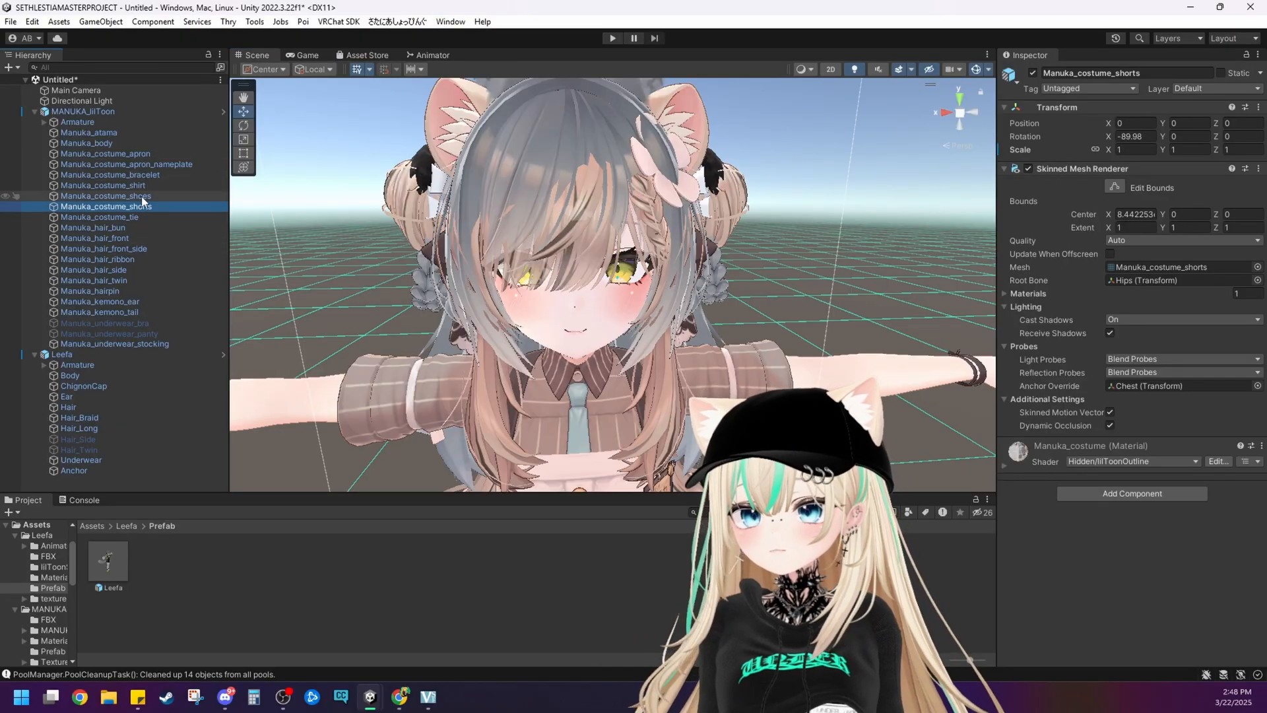
Delete Manuka_hair_bun through Manuka_hairpin, plus the Manuka_atama head mesh.
{"action": "left_click", "coordinate": [97, 238]}
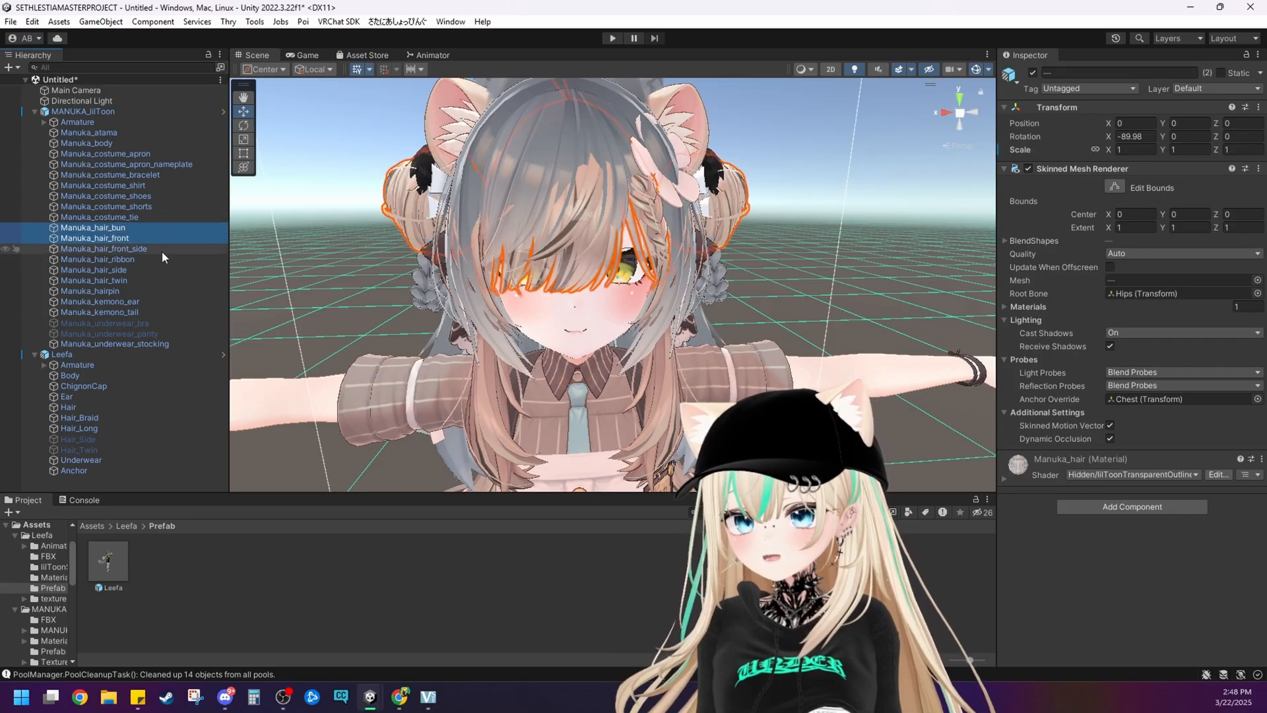
{"action": "left_click", "coordinate": [93, 269]}
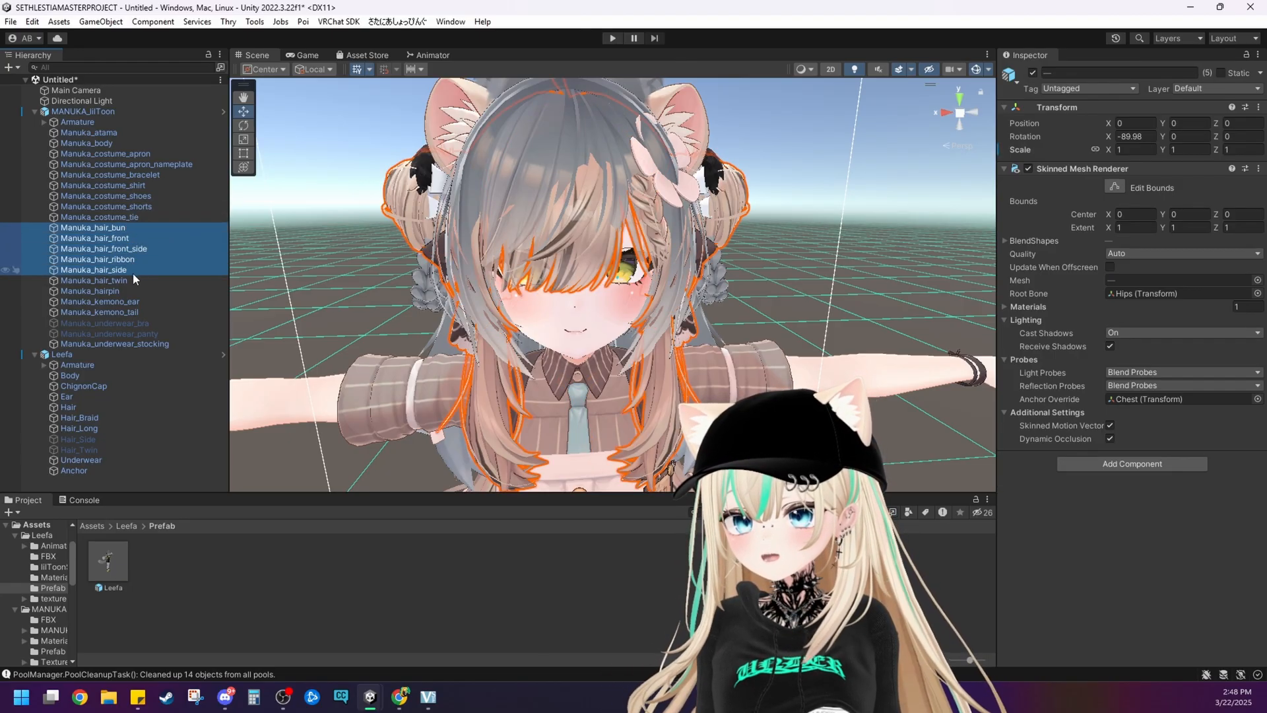
{"action": "left_click", "coordinate": [90, 291]}
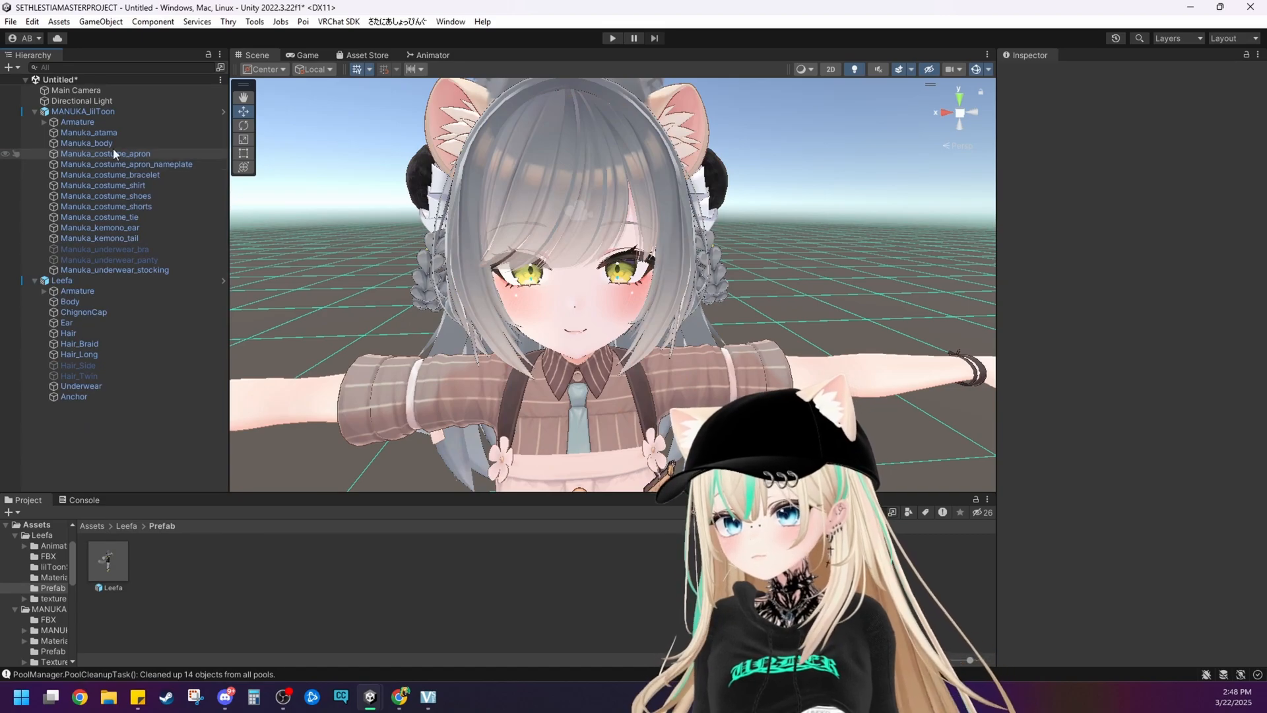
{"action": "left_click", "coordinate": [89, 132]}
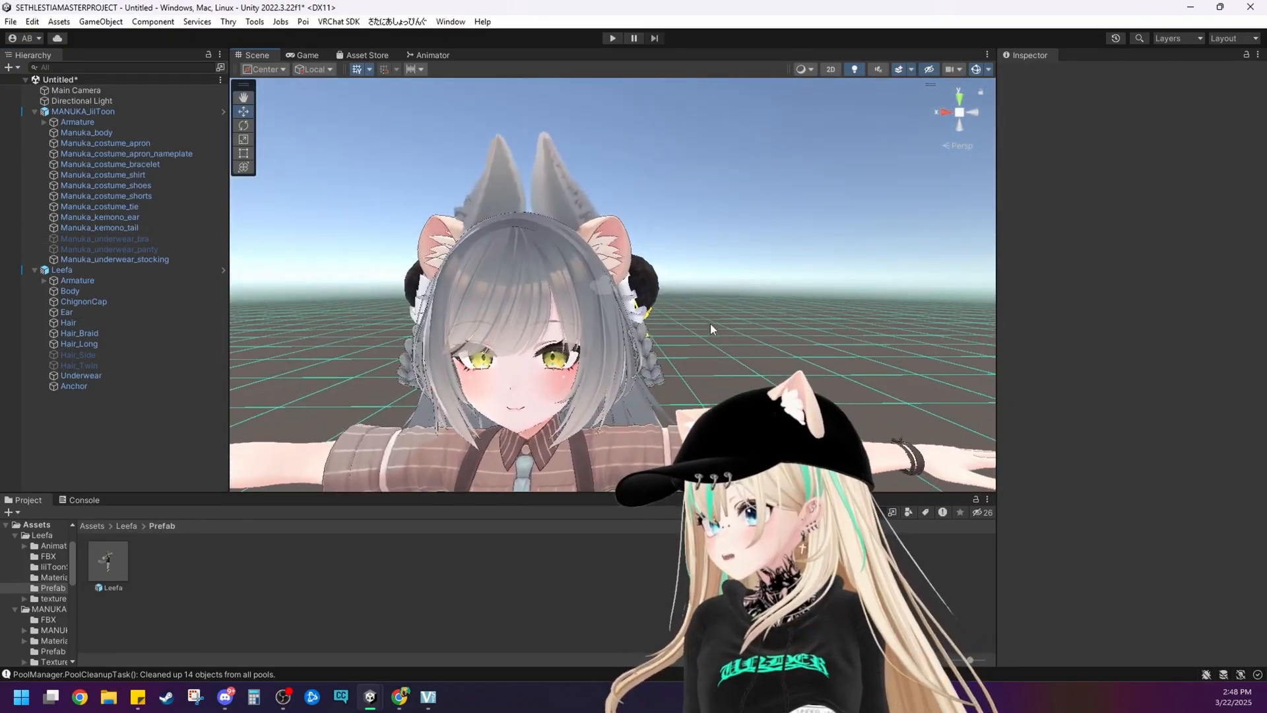
Delete Leefa's Ear mesh so Manuka's kemono ears sit on Leefa's head.
{"action": "left_click", "coordinate": [61, 269]}
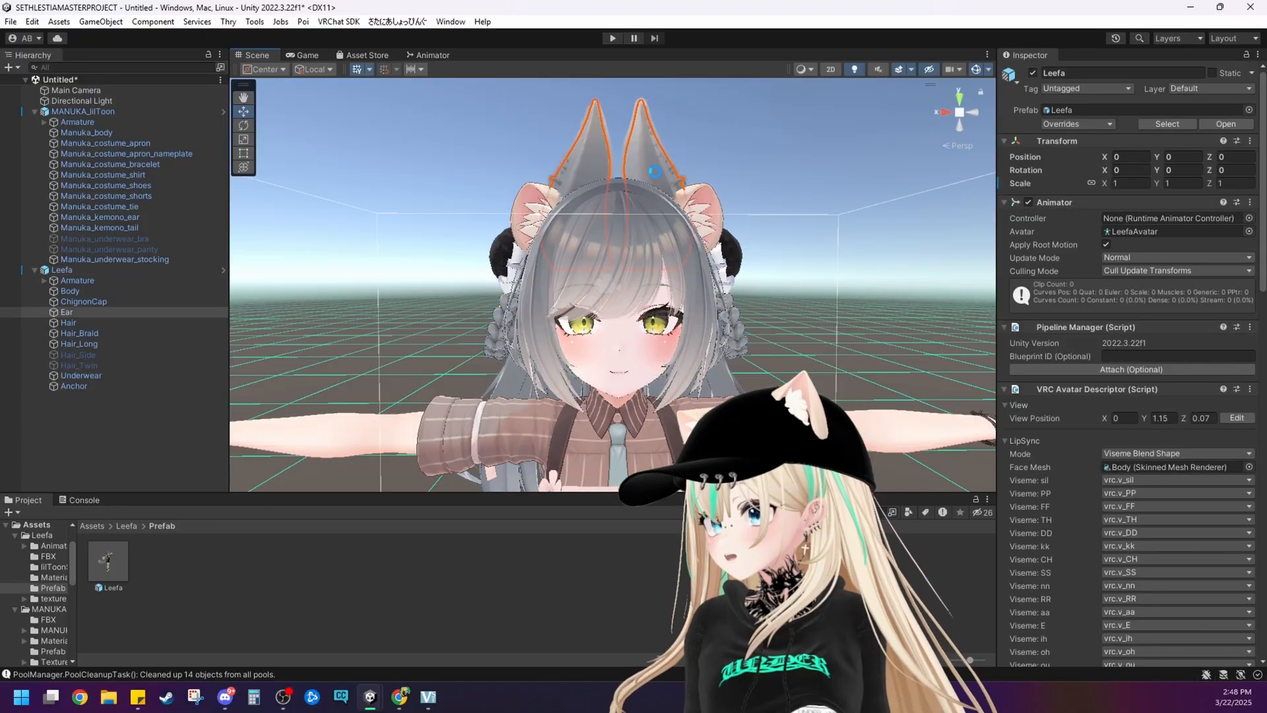
{"action": "right_click", "coordinate": [66, 313]}
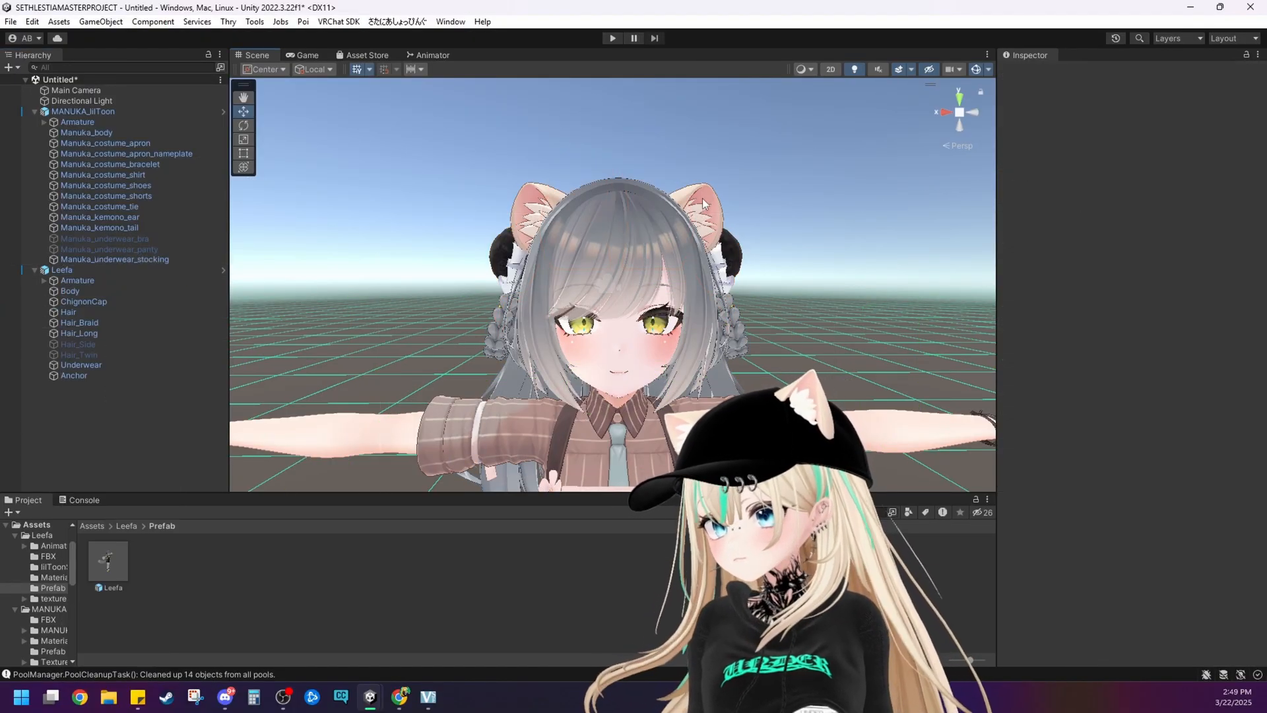
{"action": "left_click", "coordinate": [100, 216]}
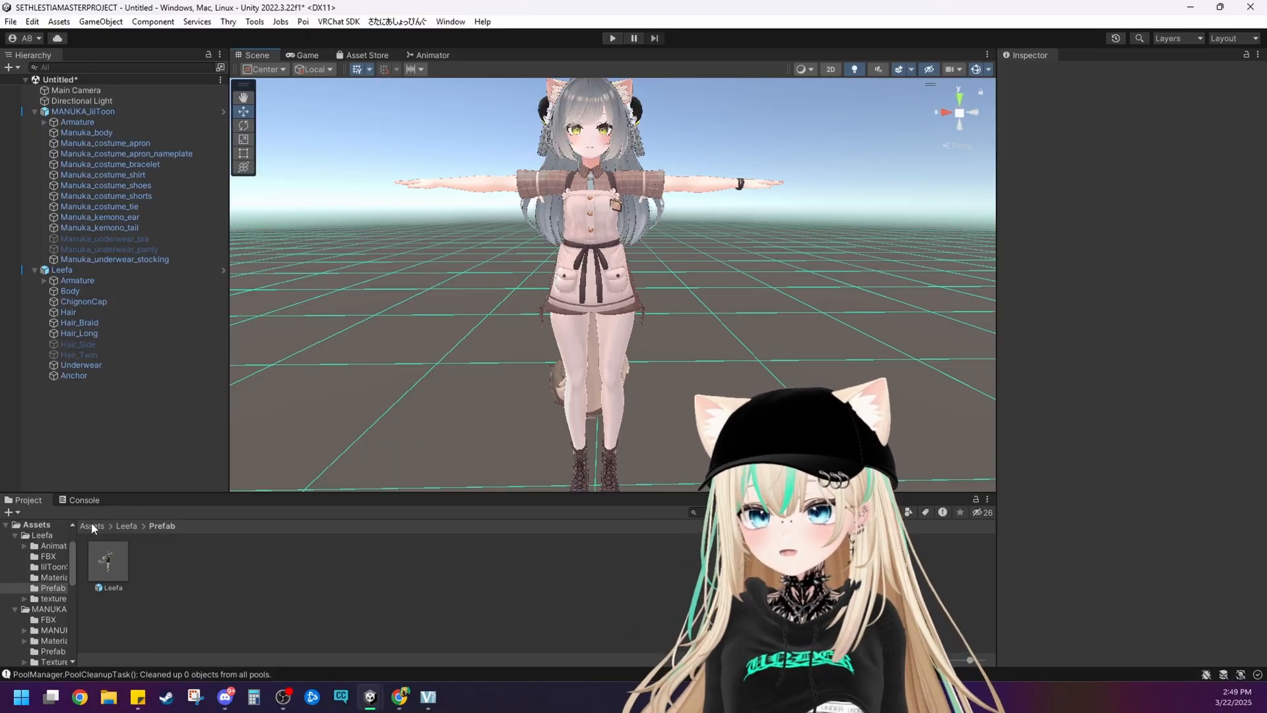
Open Assets > Saturnian and launch the Chimera Maker tool window.
{"action": "left_click", "coordinate": [91, 525]}
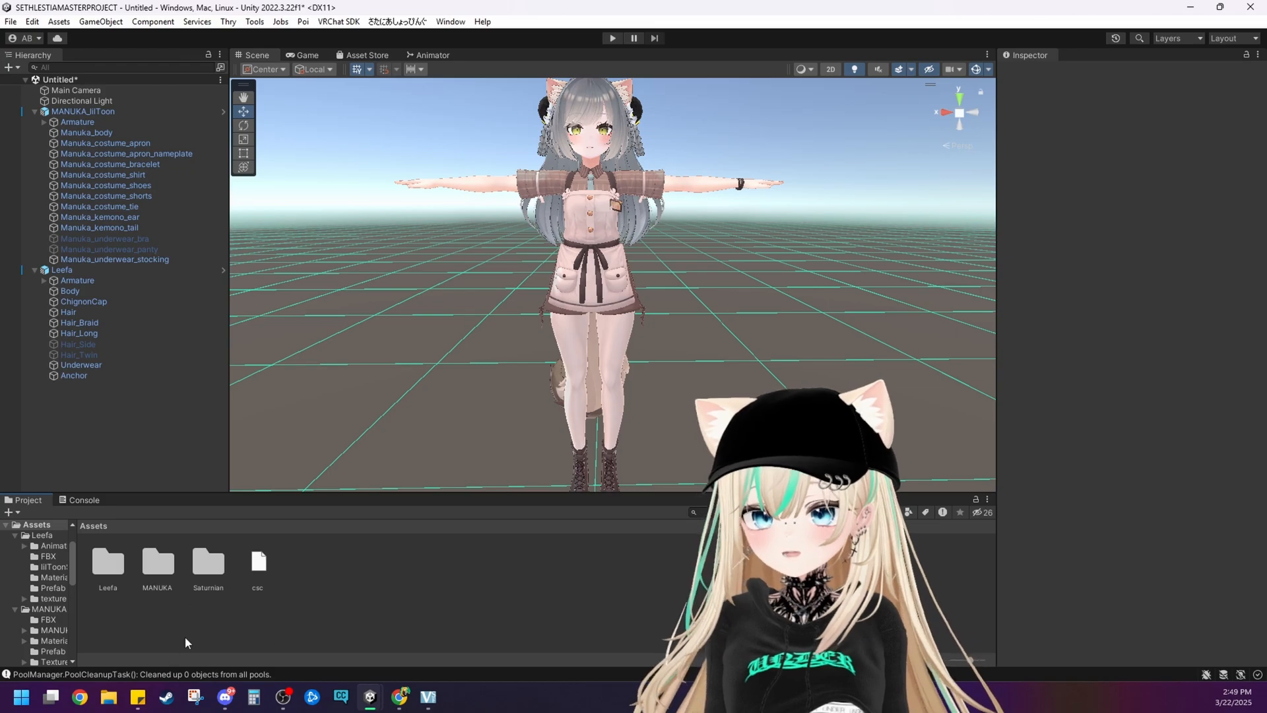
{"action": "left_click", "coordinate": [208, 563]}
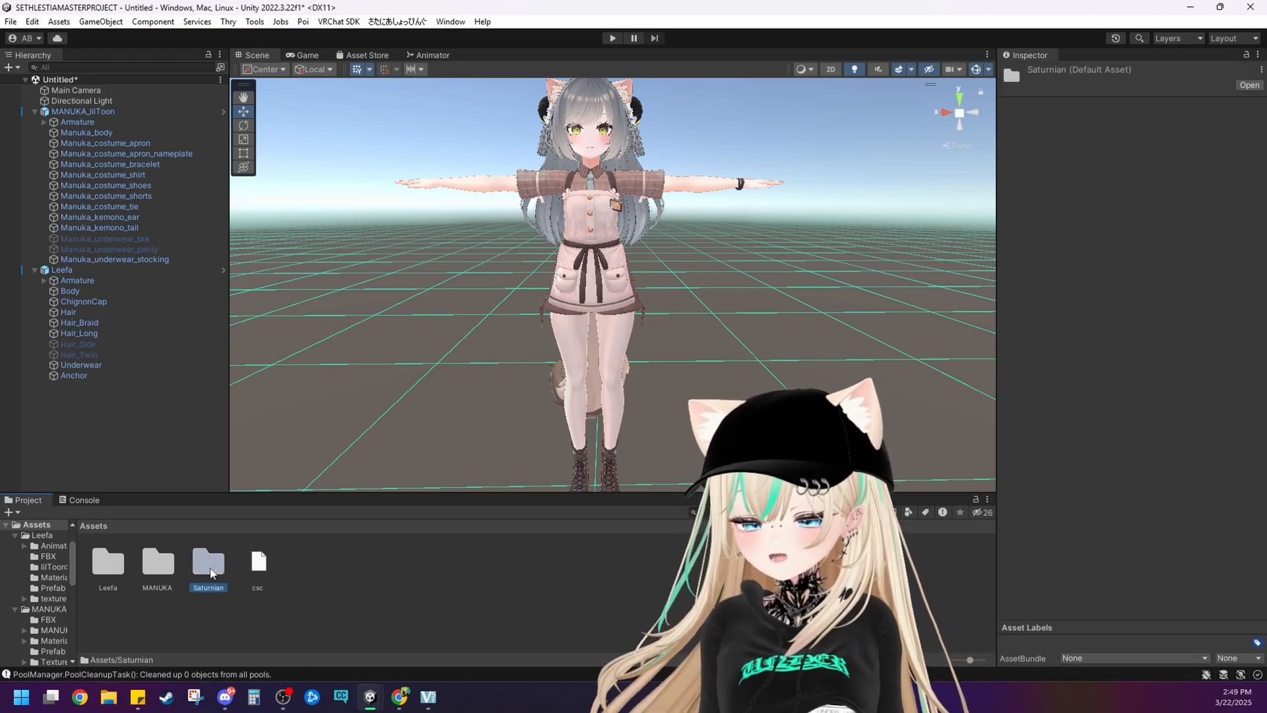
{"action": "double_click", "coordinate": [208, 563]}
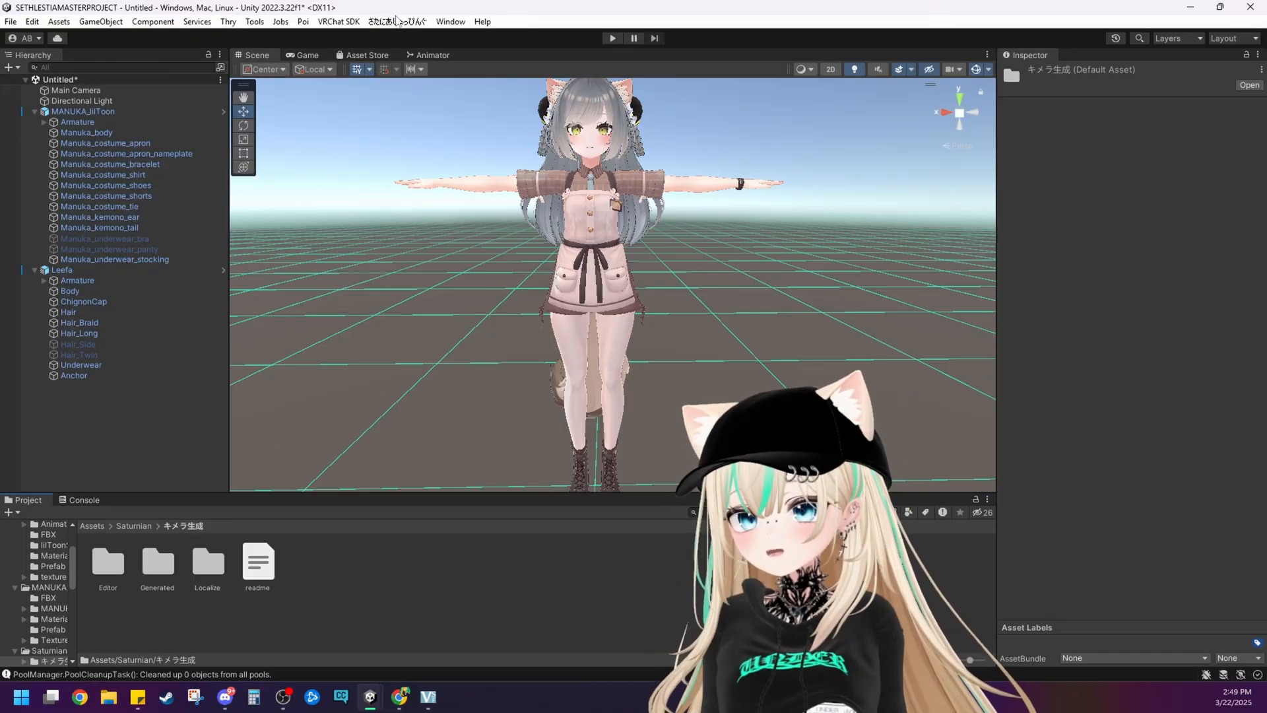
{"action": "left_click", "coordinate": [396, 21]}
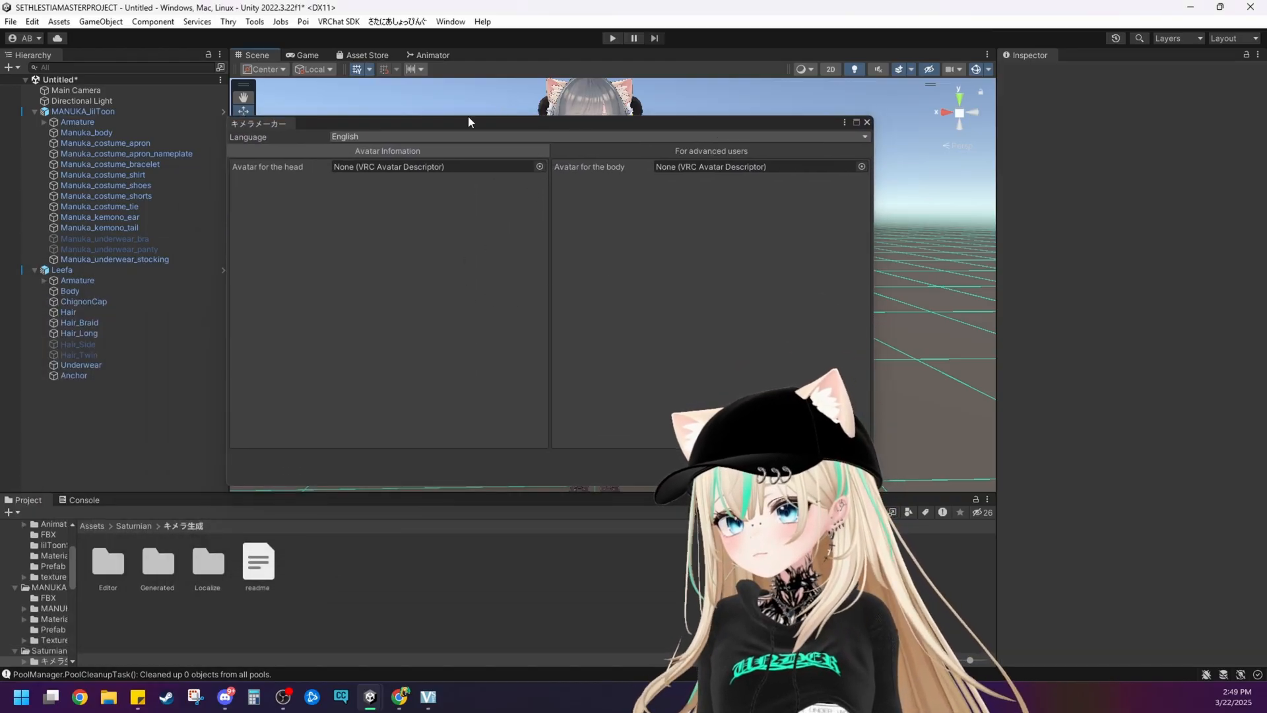
{"action": "mouse_move", "coordinate": [699, 186]}
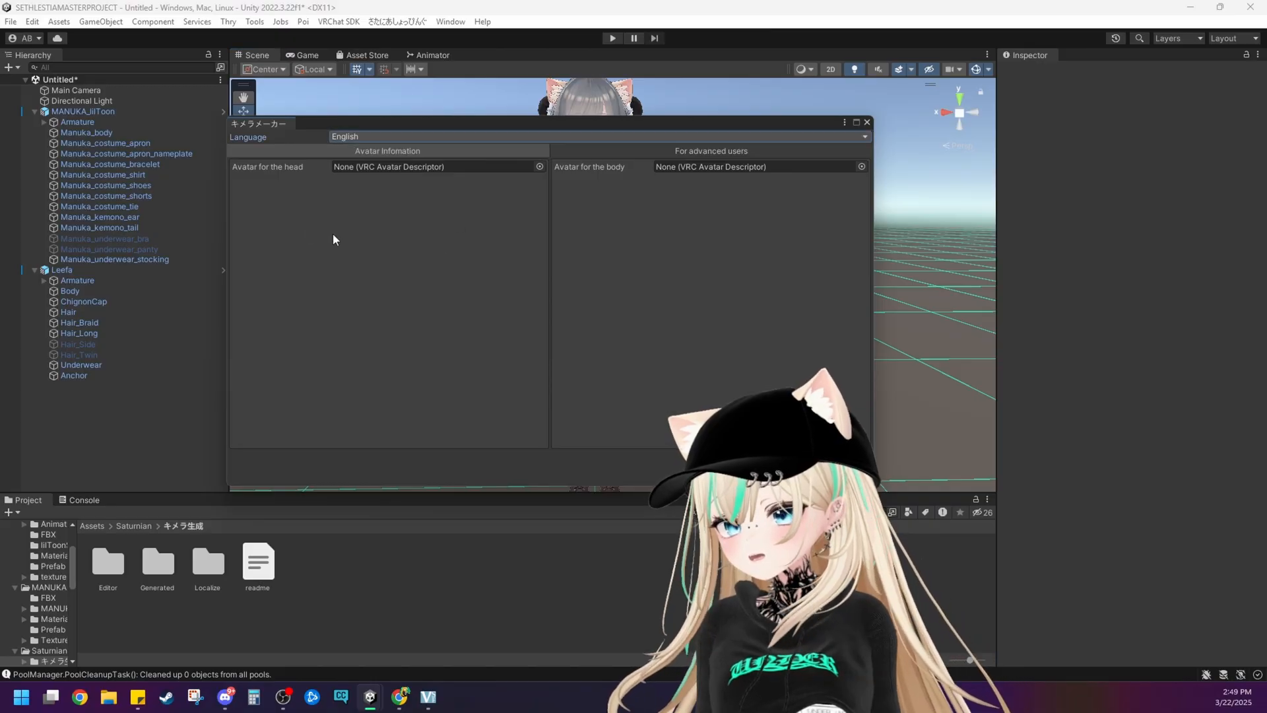
Build the chimera with Leefa head and MANUKA_lilToon body, accepting backups, then close Chimera Maker.
{"action": "left_click", "coordinate": [83, 111]}
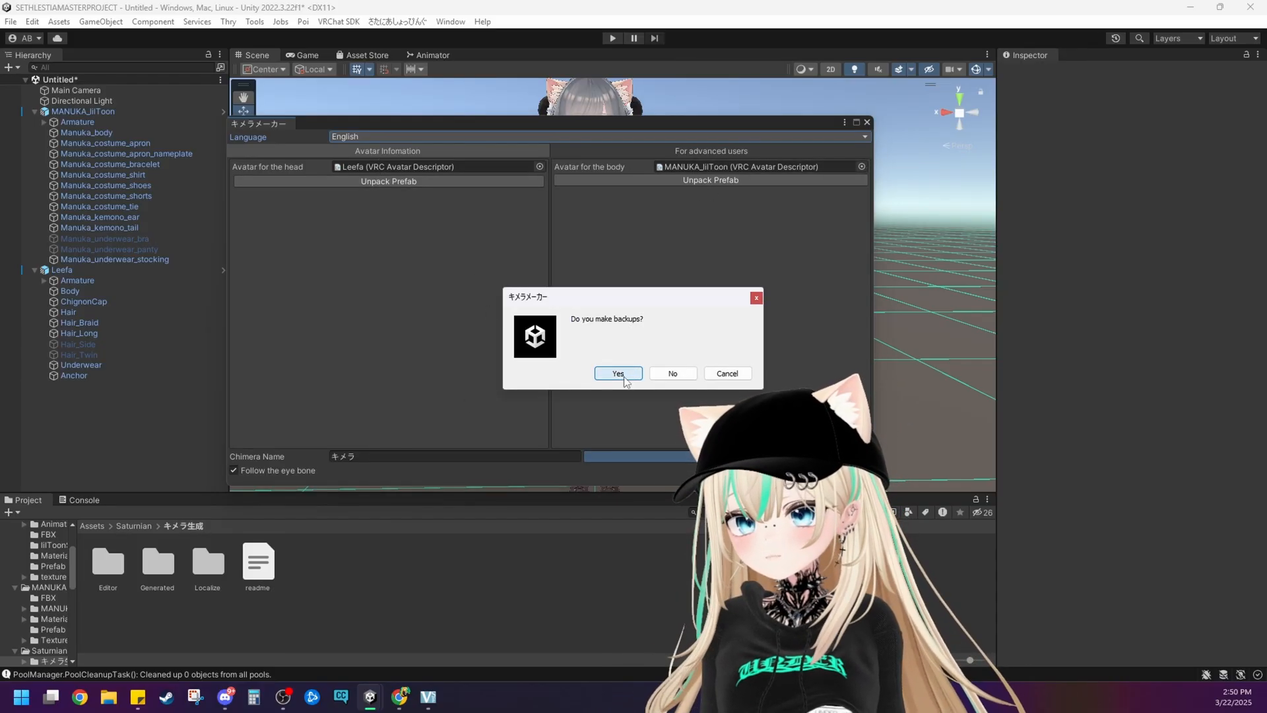
{"action": "left_click", "coordinate": [618, 373]}
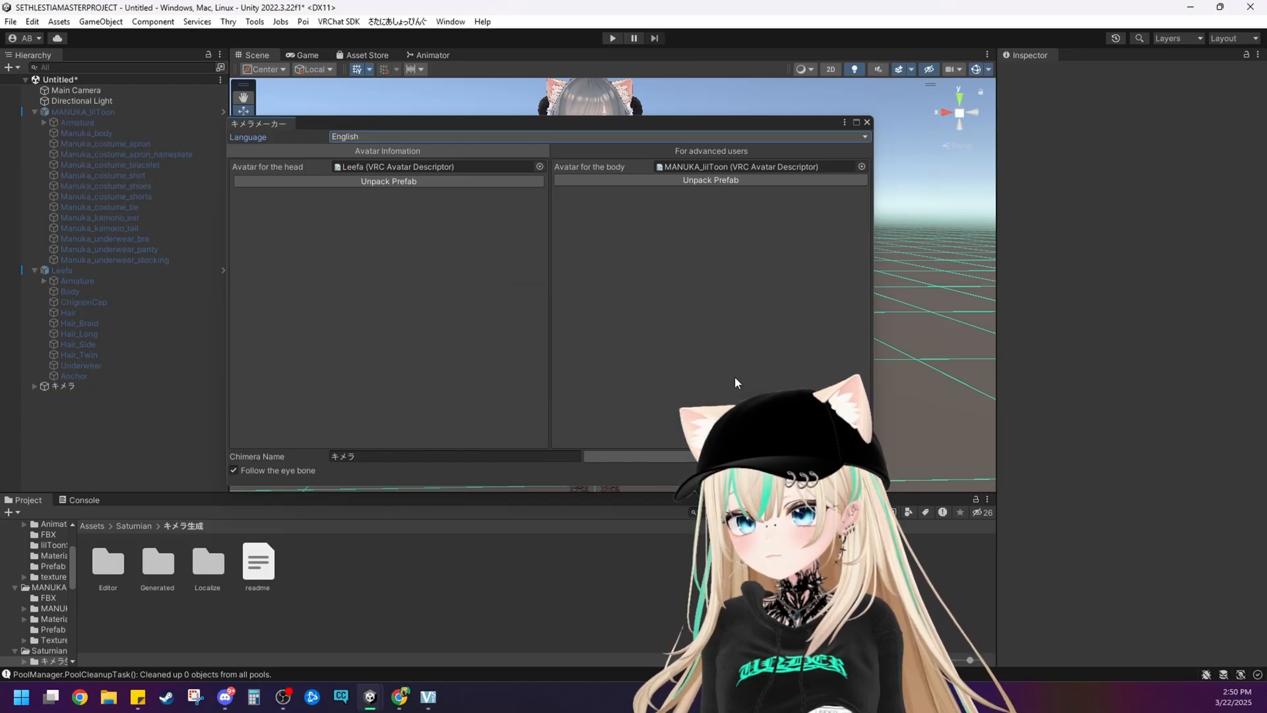
{"action": "left_click", "coordinate": [866, 123]}
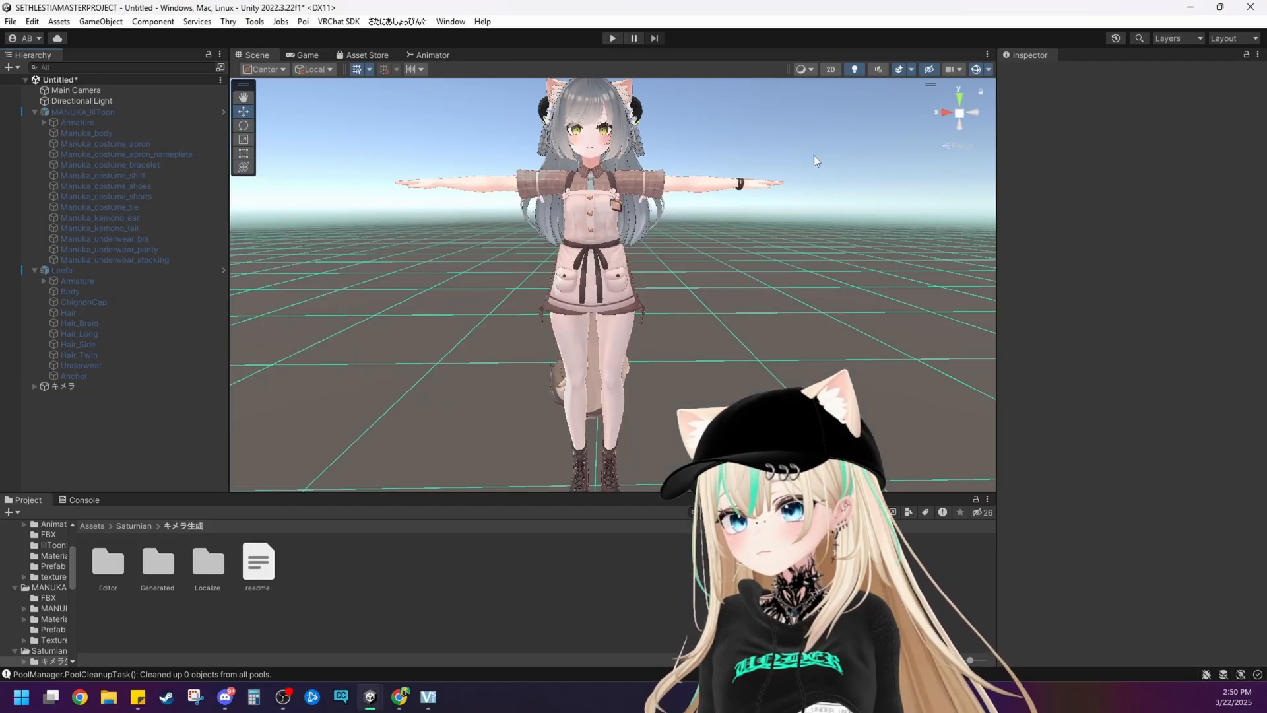
{"action": "left_click", "coordinate": [62, 385]}
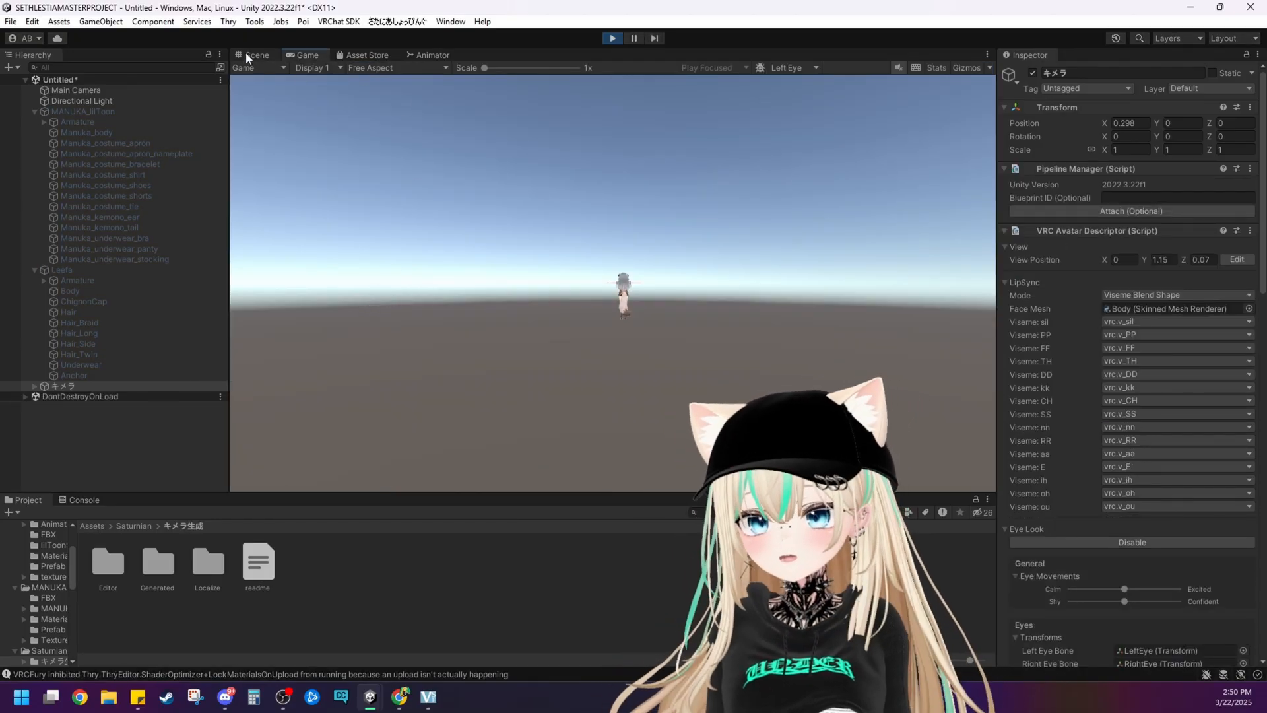
{"action": "left_click", "coordinate": [81, 396]}
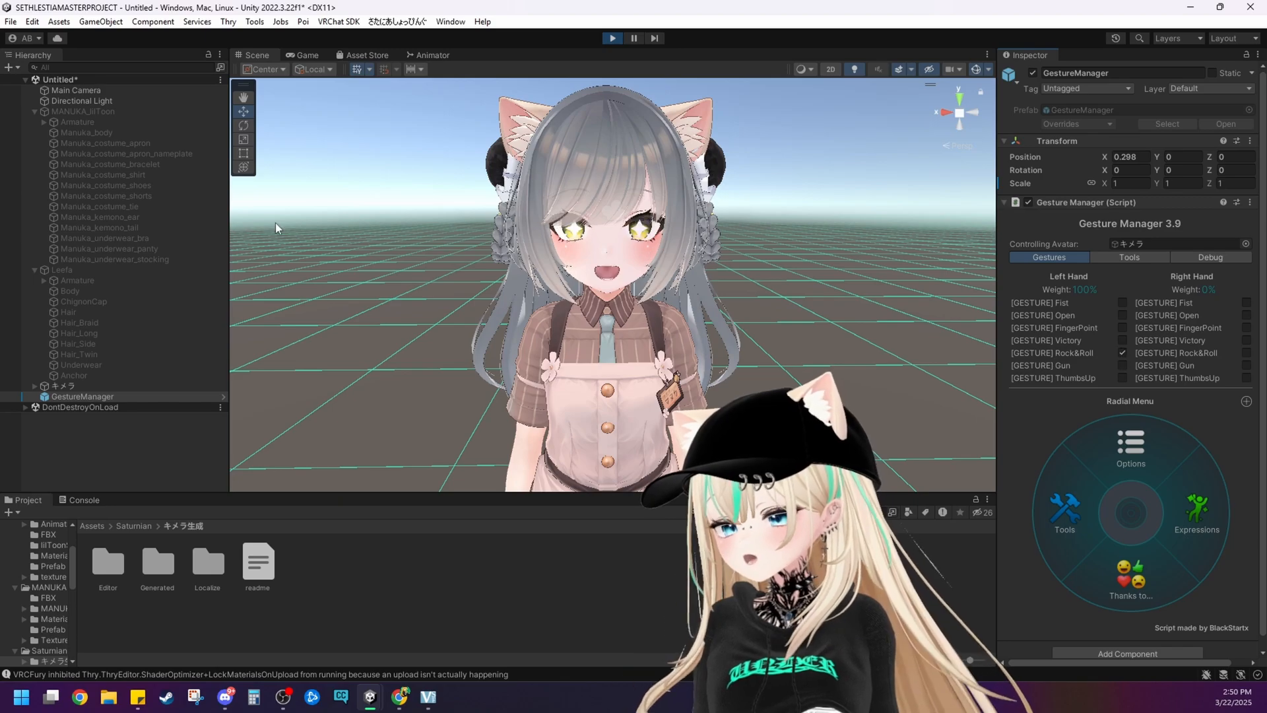
{"action": "mouse_move", "coordinate": [836, 38]}
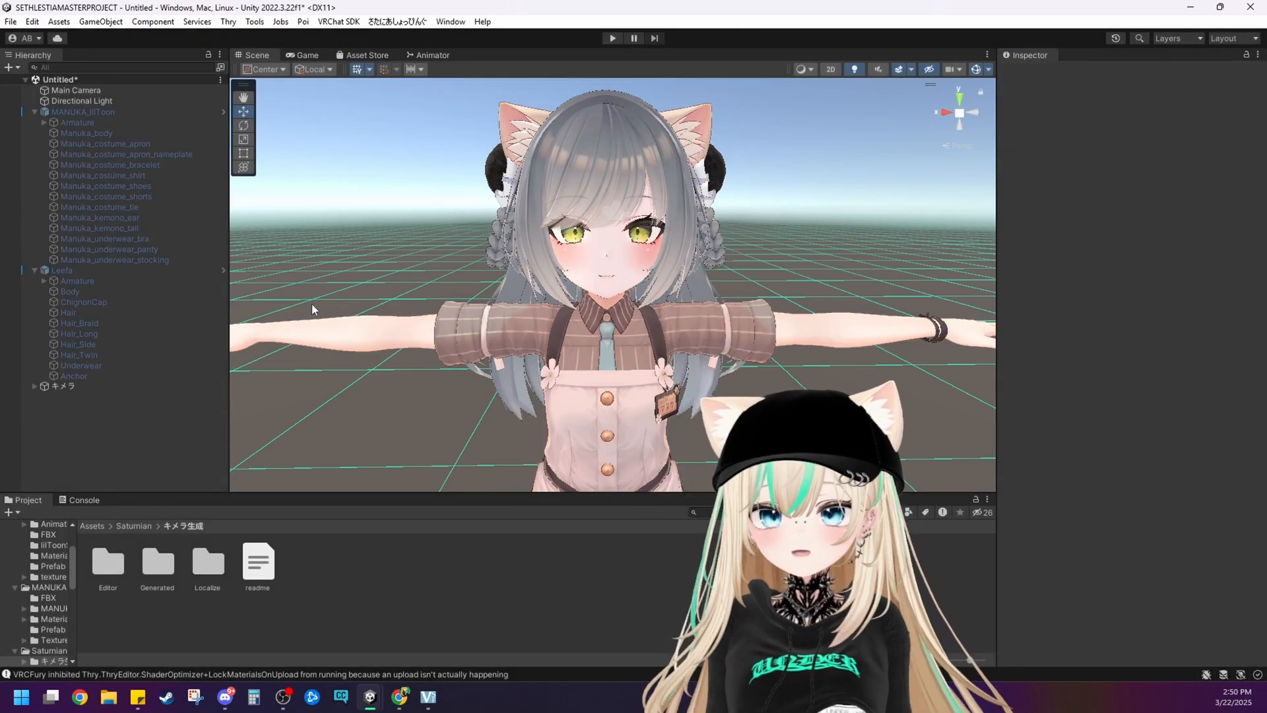
{"action": "left_click", "coordinate": [62, 385]}
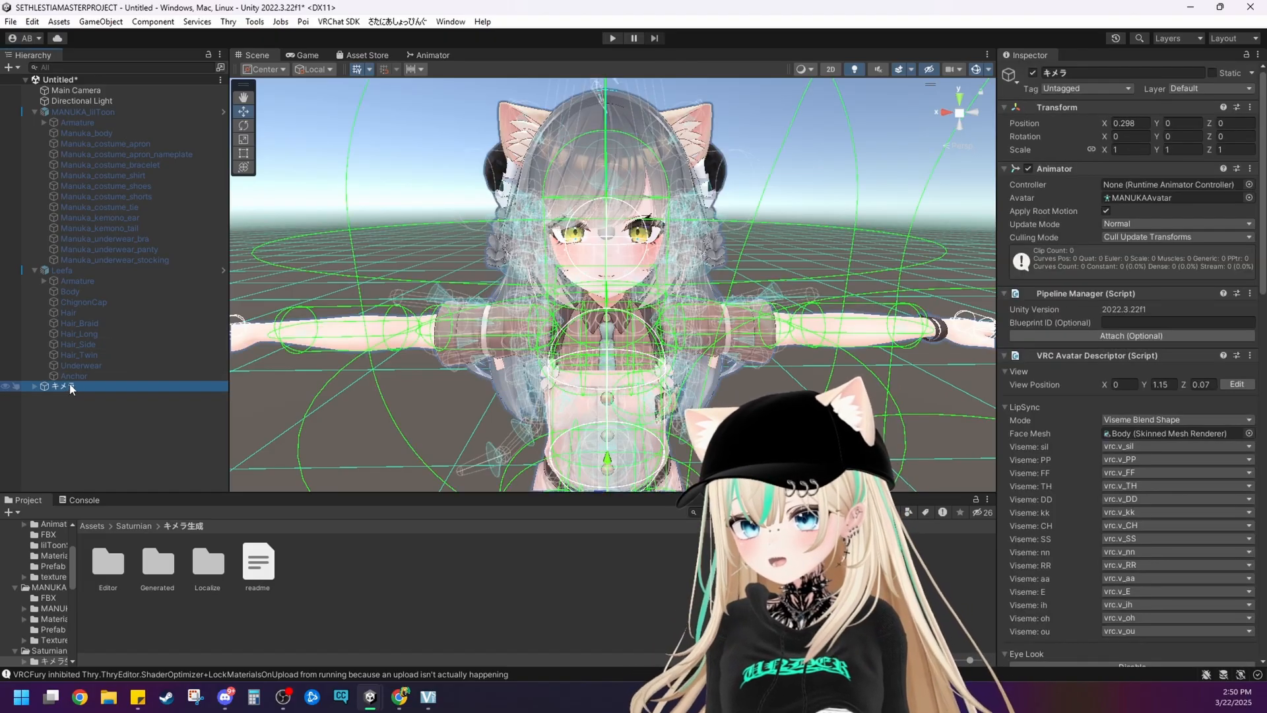
{"action": "scroll", "scroll_direction": "down", "scroll_amount": 3}
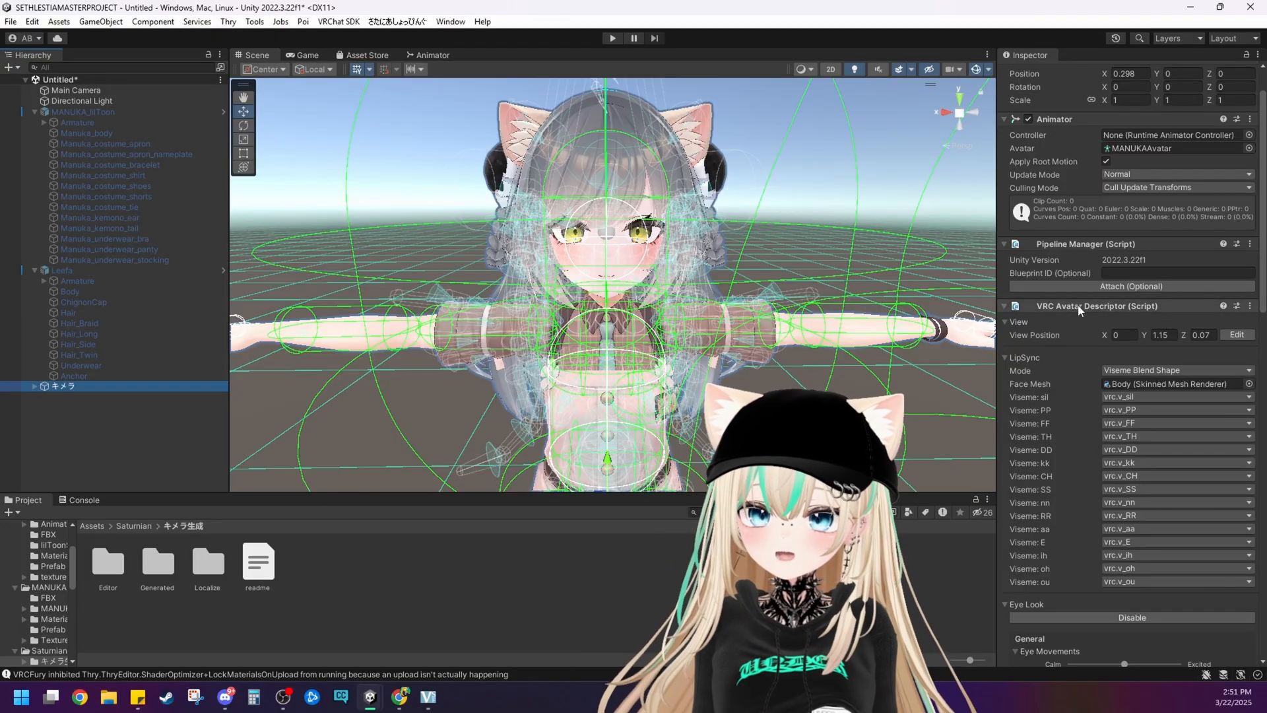
{"action": "left_click", "coordinate": [1235, 335]}
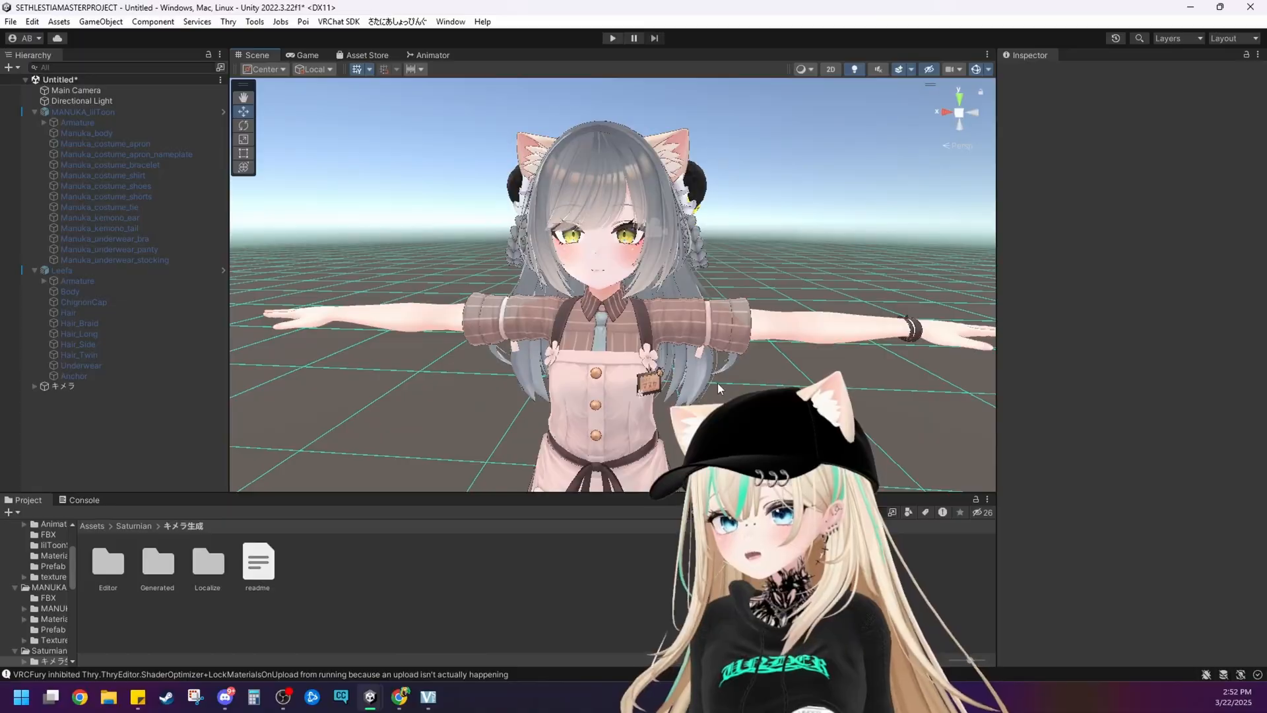
{"action": "scroll", "scroll_direction": "up", "scroll_amount": 3}
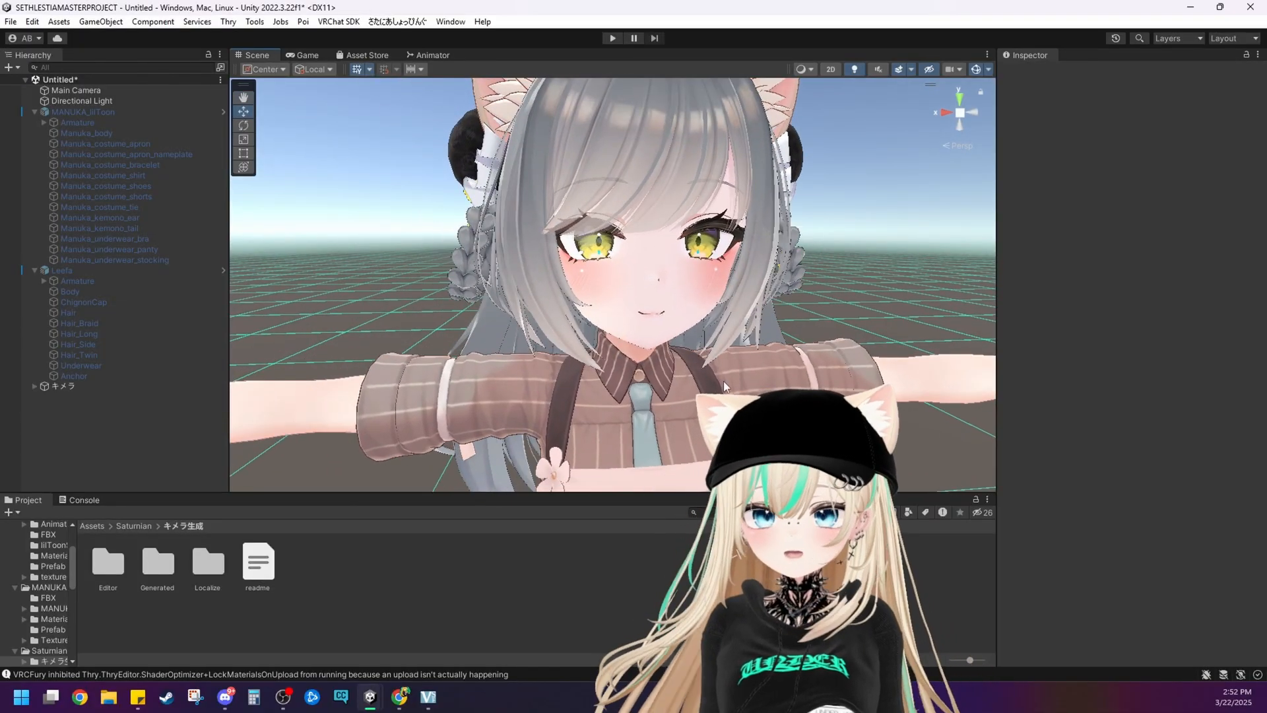